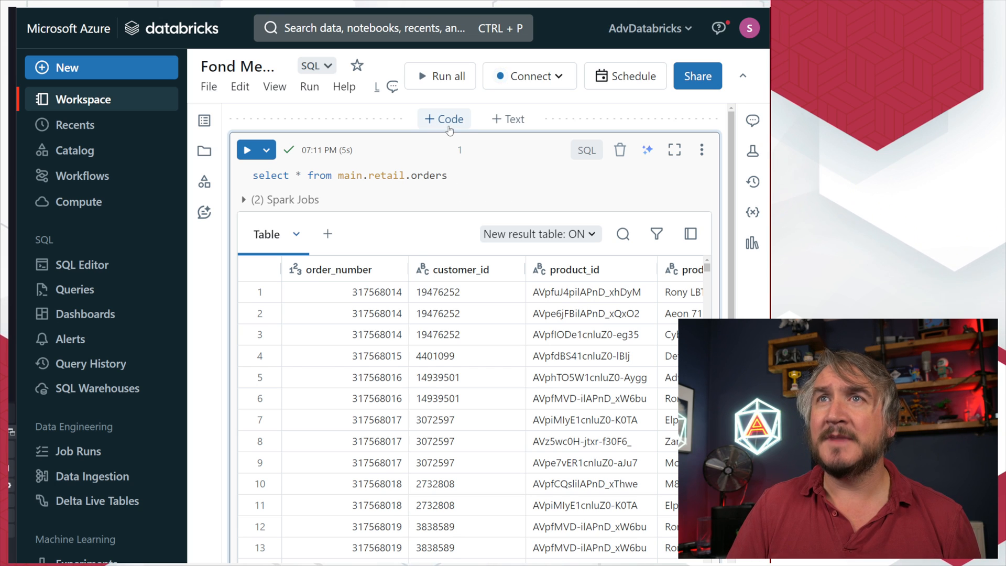
Add a cell above the query with DECLARE customer int; SET VAR customer = 19476252
{"action": "left_click", "coordinate": [444, 119]}
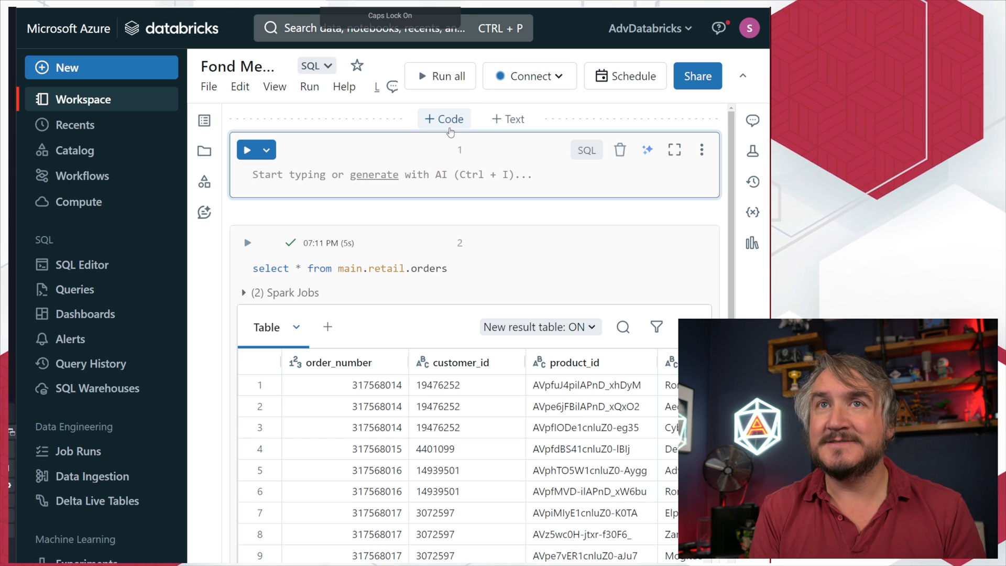
{"action": "type", "text": "DECLARE c"}
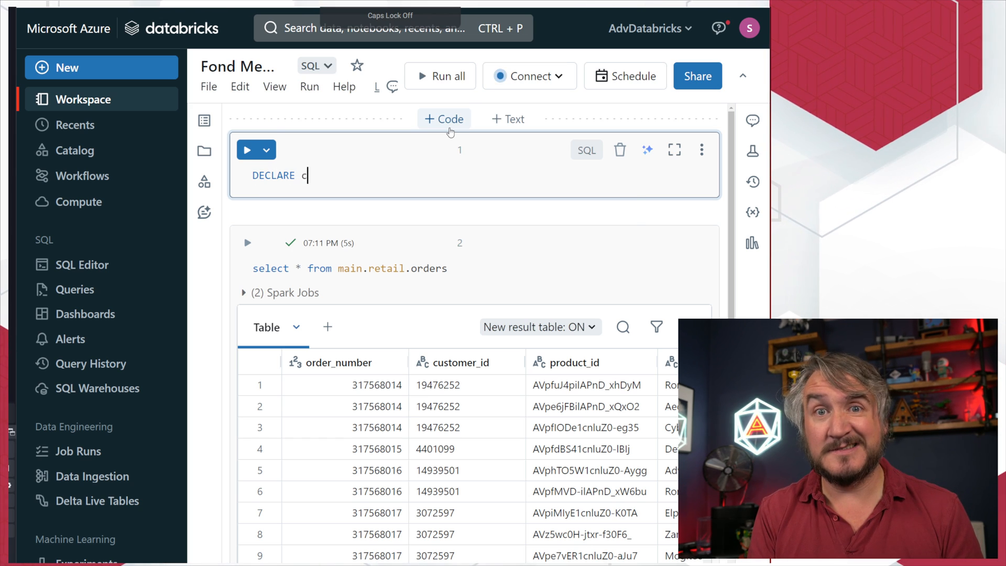
{"action": "type", "text": "ustomer int"}
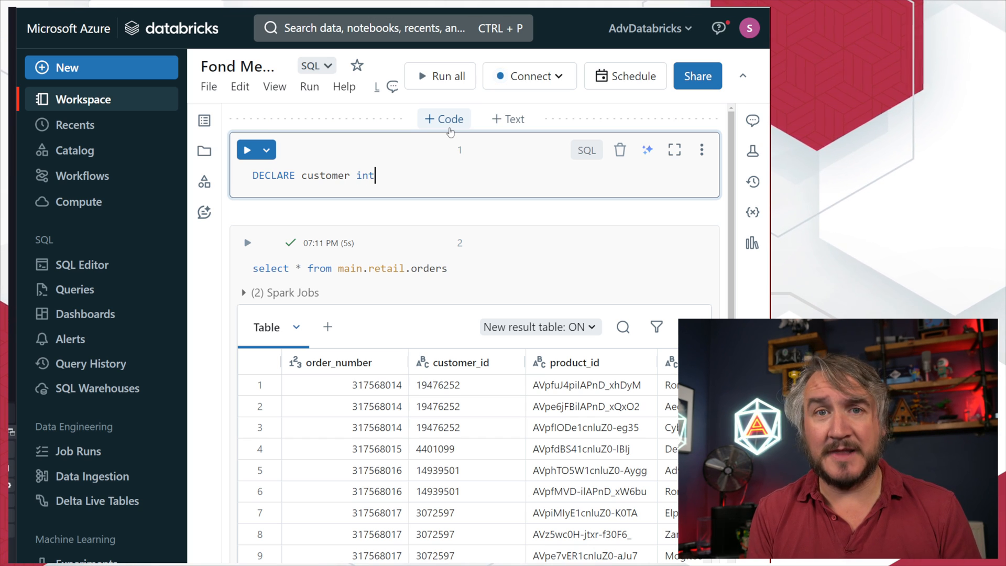
{"action": "type", "text": ";"}
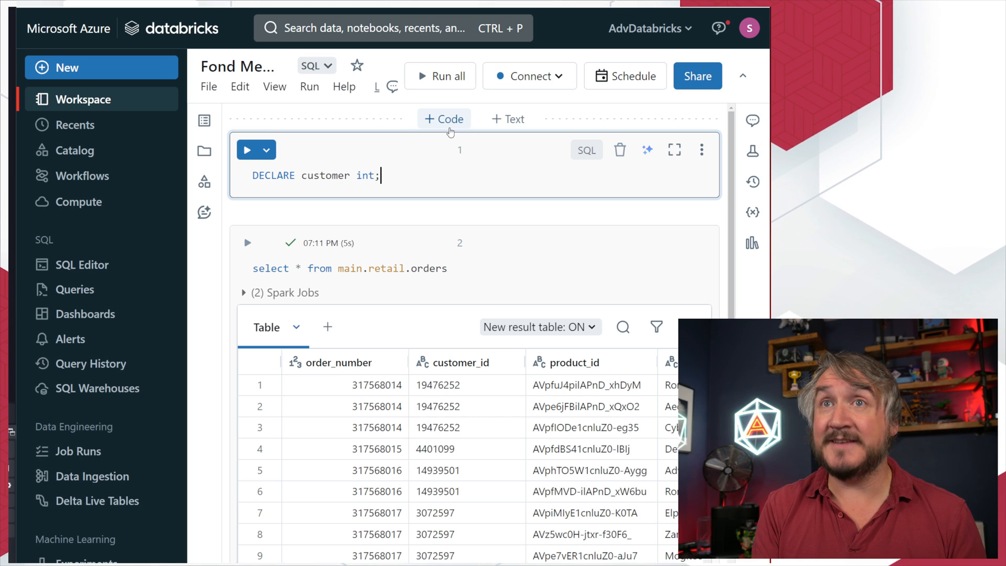
{"action": "type", "text": "SET"}
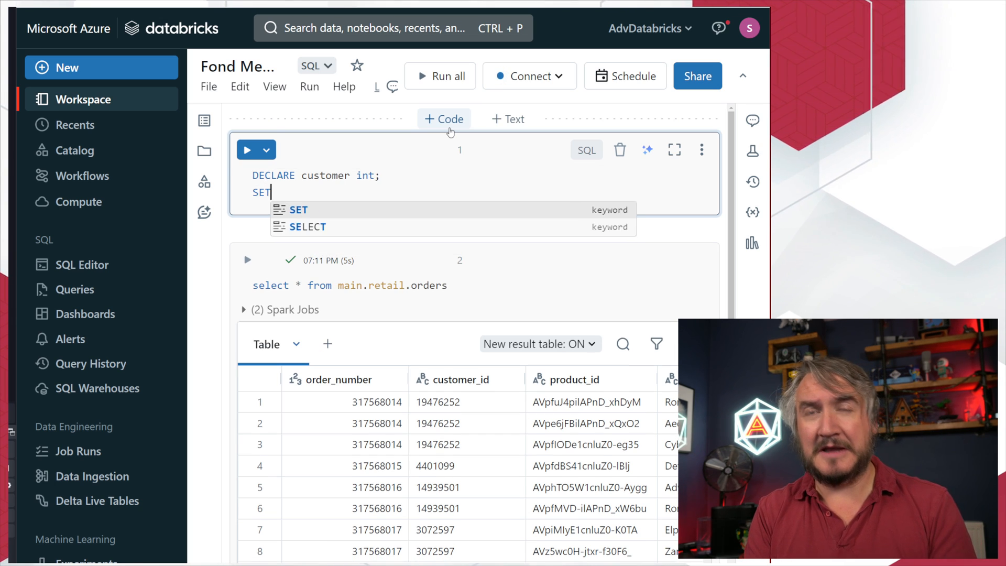
{"action": "type", "text": "VAR"}
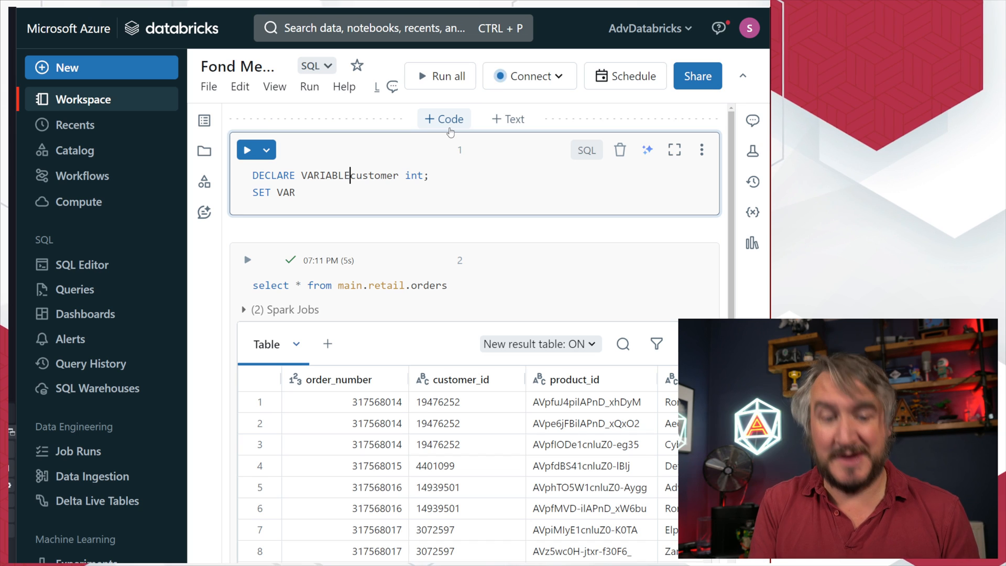
{"action": "type", "text": "customer ="}
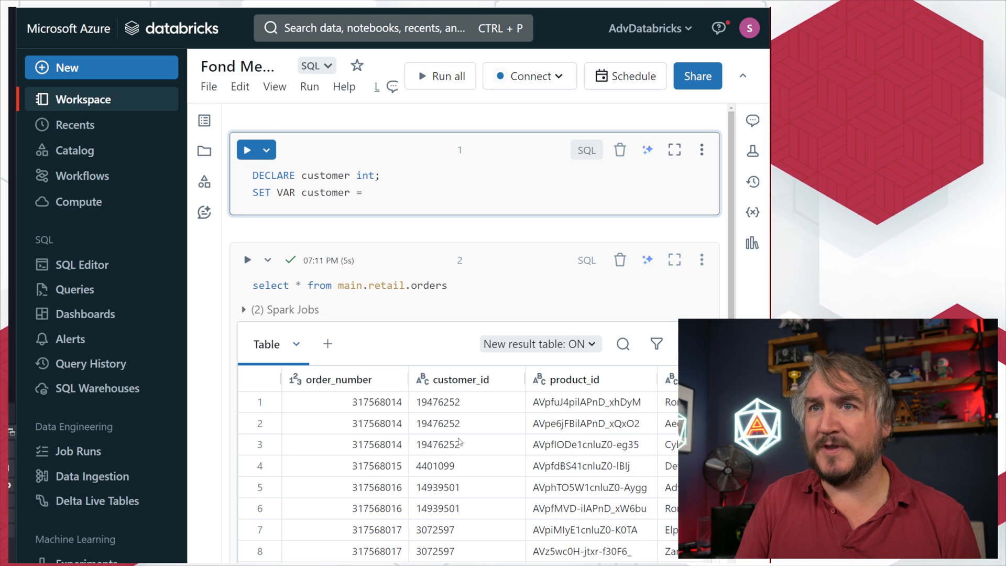
{"action": "type", "text": "19476252"}
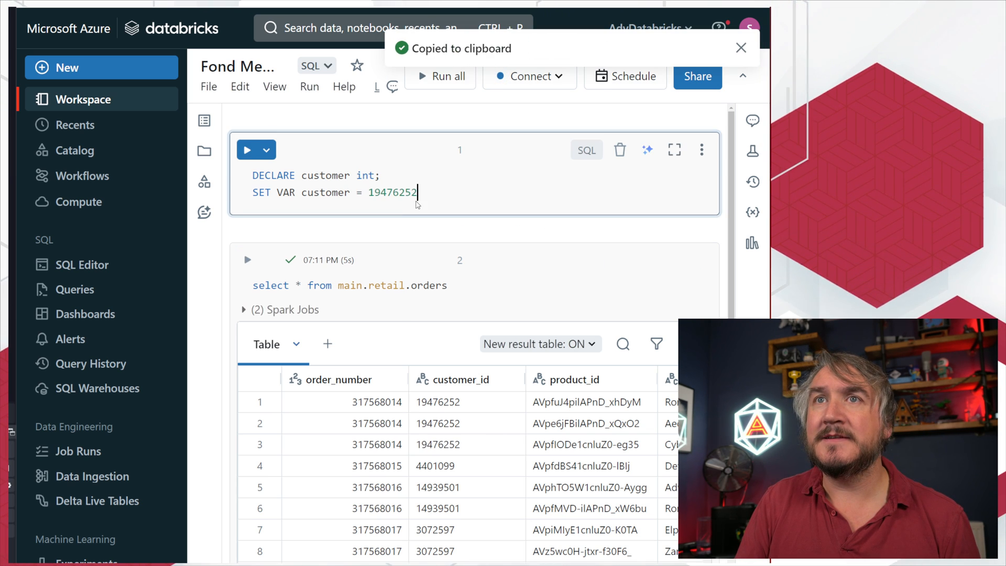
{"action": "left_click", "coordinate": [249, 149]}
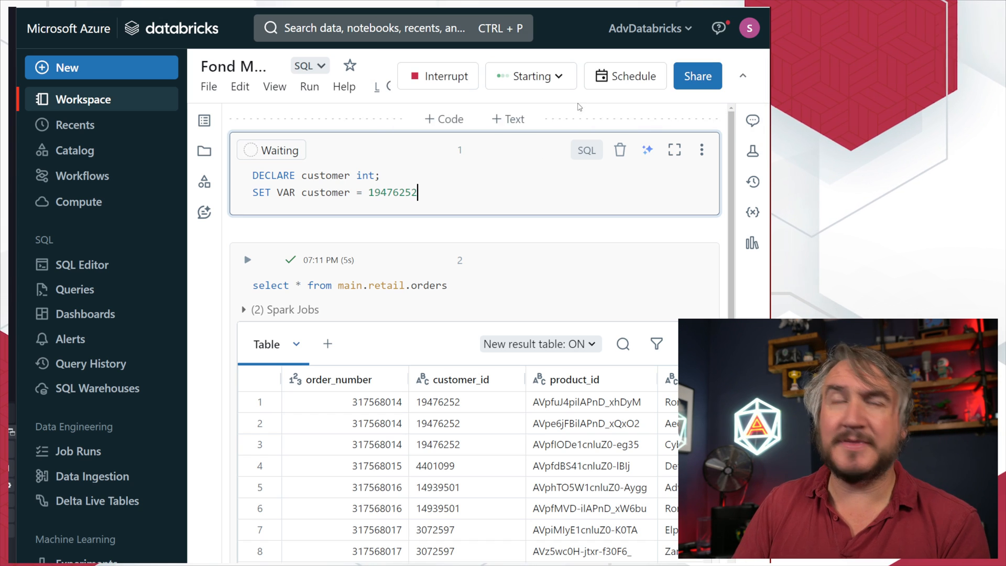
Run the variable cell, collapse the extra OK result, and highlight customer and 19476252
{"action": "left_click", "coordinate": [529, 76]}
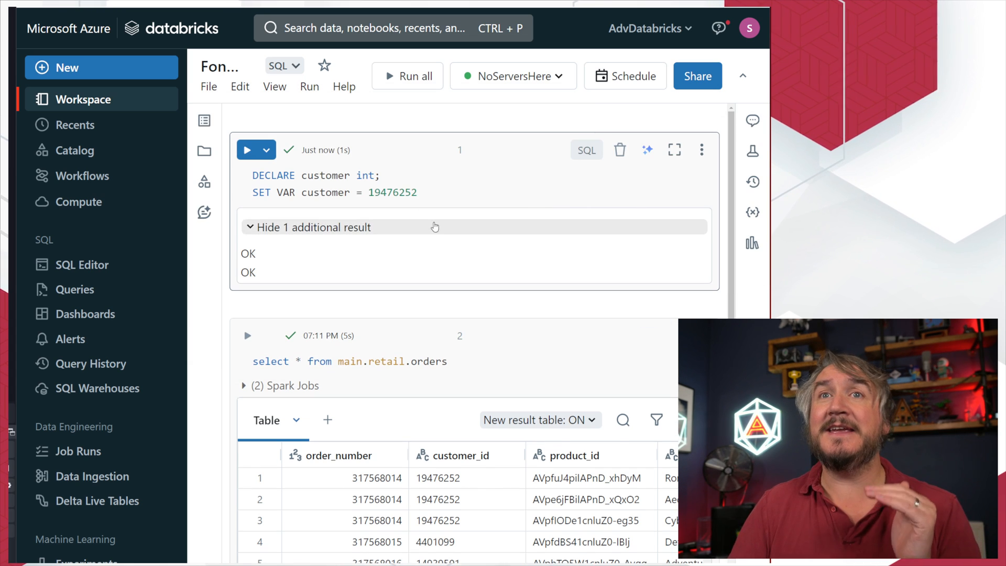
{"action": "left_click", "coordinate": [312, 226]}
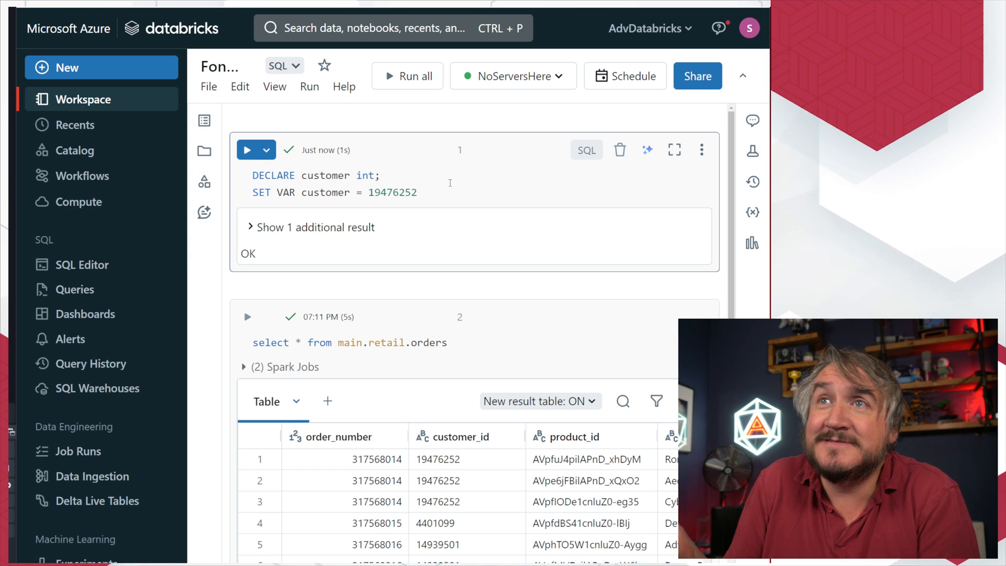
{"action": "mouse_move", "coordinate": [362, 231]}
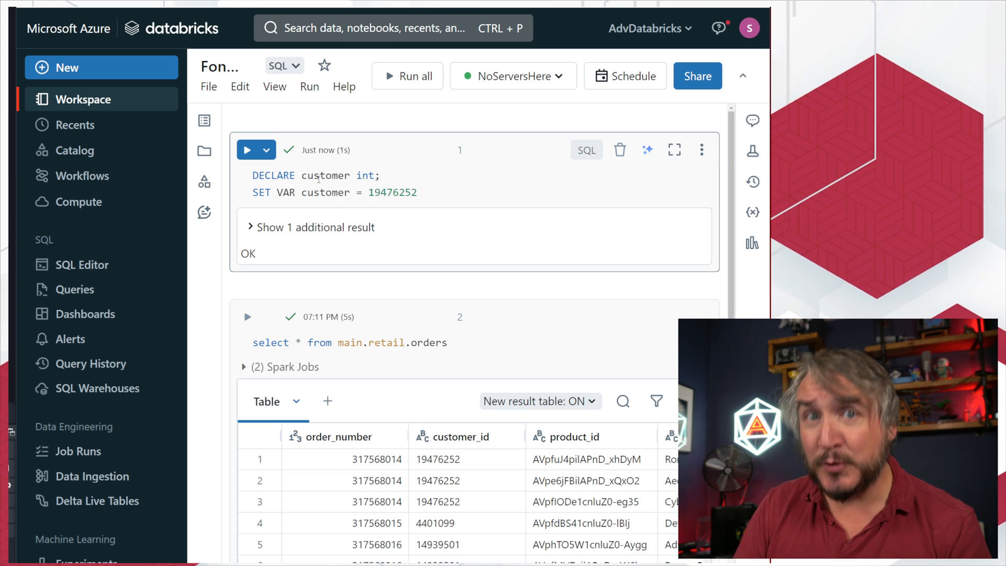
{"action": "double_click", "coordinate": [325, 175]}
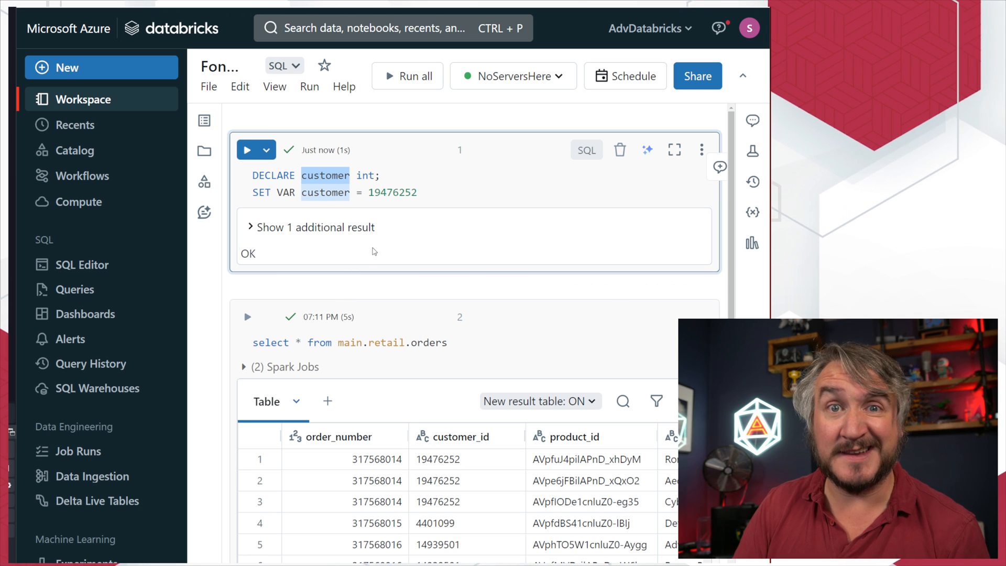
{"action": "left_click", "coordinate": [393, 193]}
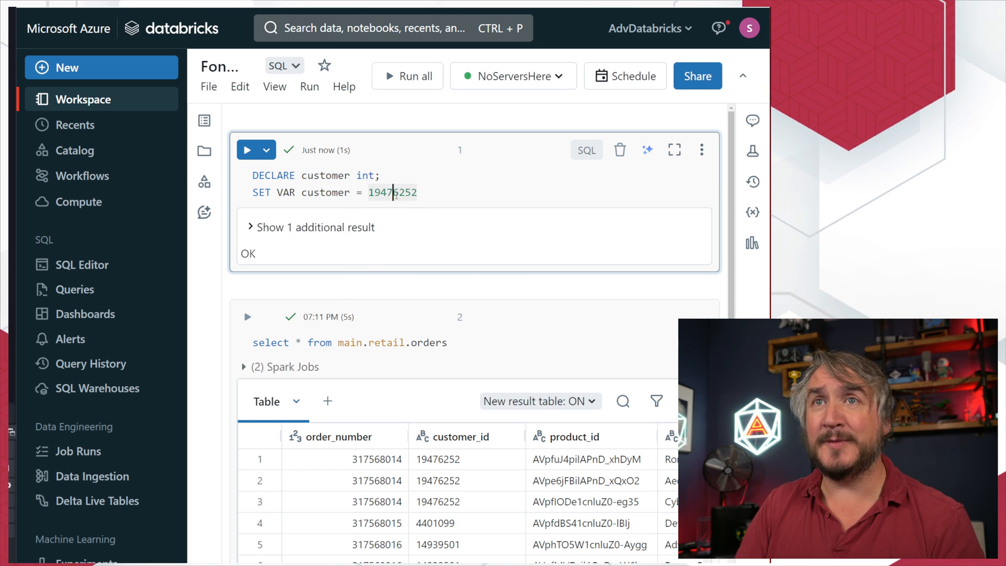
{"action": "double_click", "coordinate": [393, 192]}
{"action": "type", "text": " where c"}
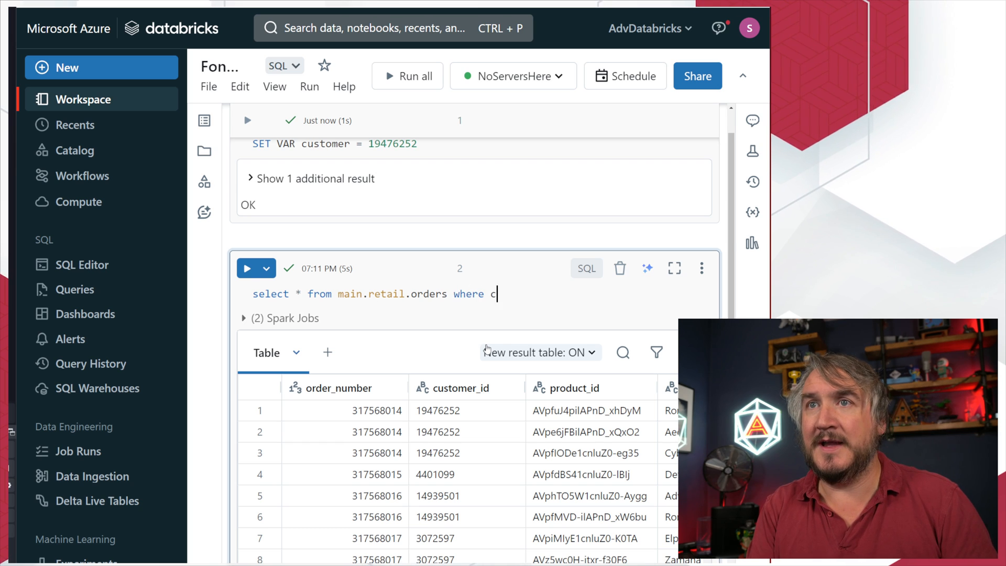
Append the filter where customer_id = customer to the orders query
{"action": "type", "text": "ustomer_"}
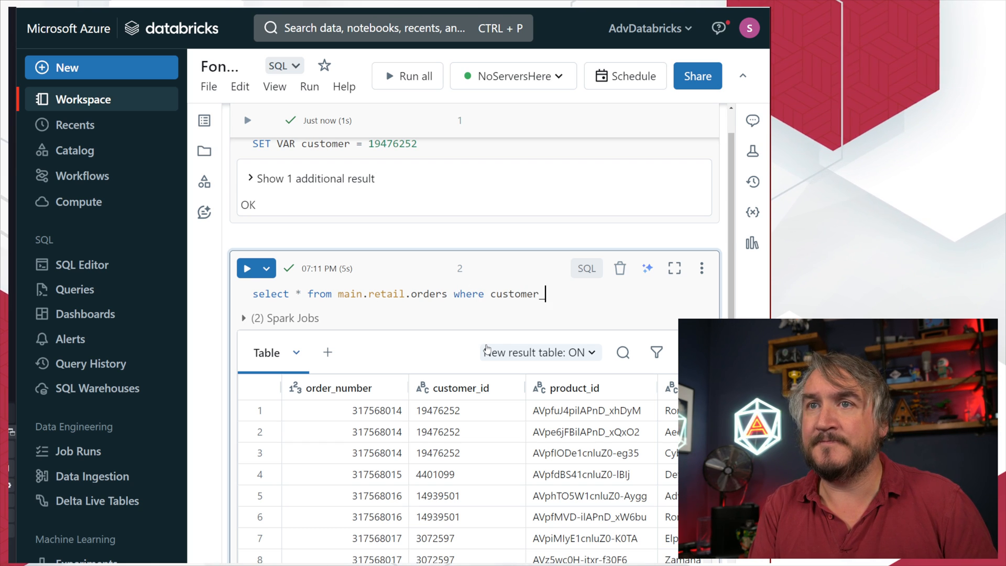
{"action": "type", "text": "id = customer"}
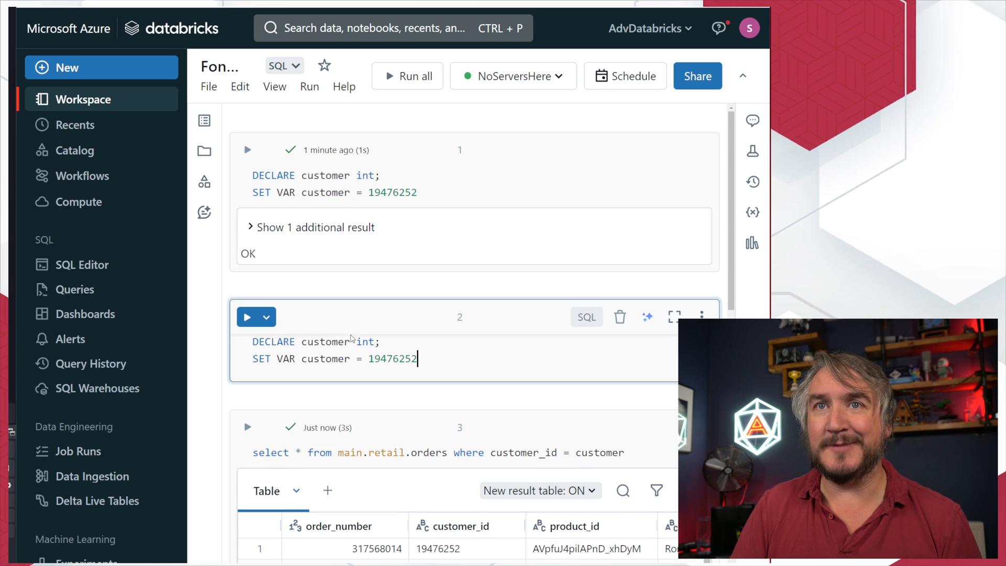
After VARIABLE_ALREADY_EXISTS, change the copied cell to DECLARE OR REPLACE and rerun it
{"action": "left_click", "coordinate": [247, 316]}
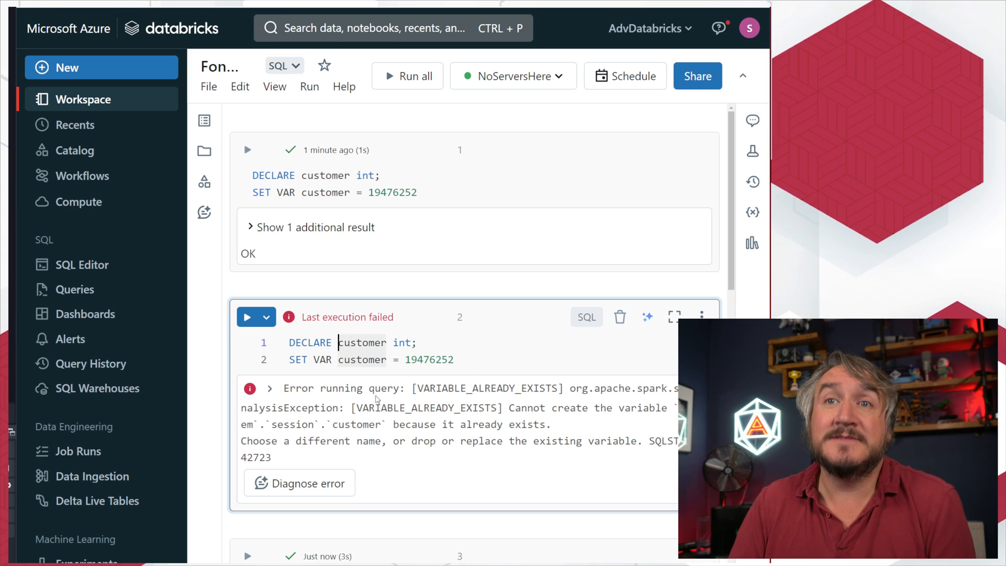
{"action": "type", "text": "OR REPLACE"}
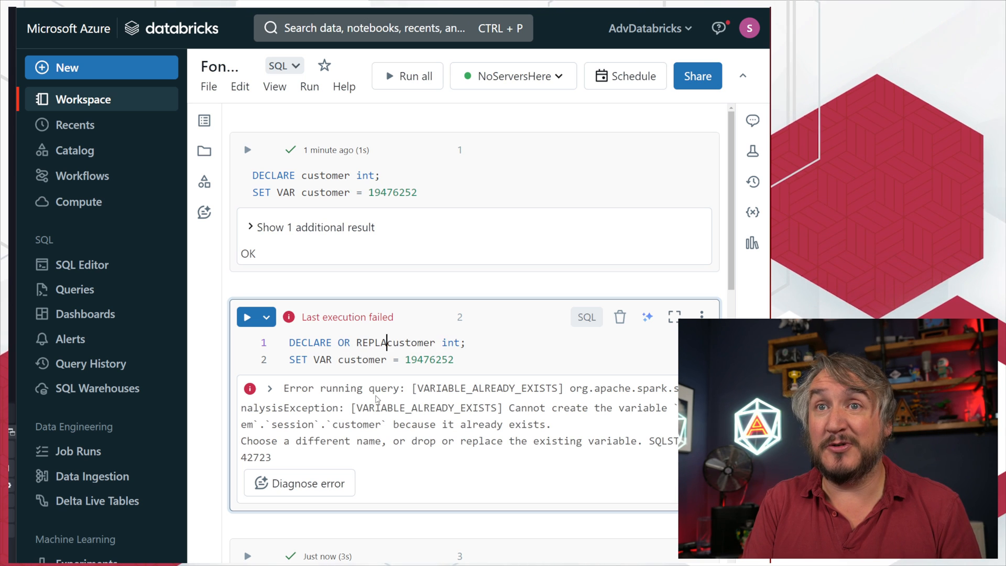
{"action": "left_click", "coordinate": [247, 317]}
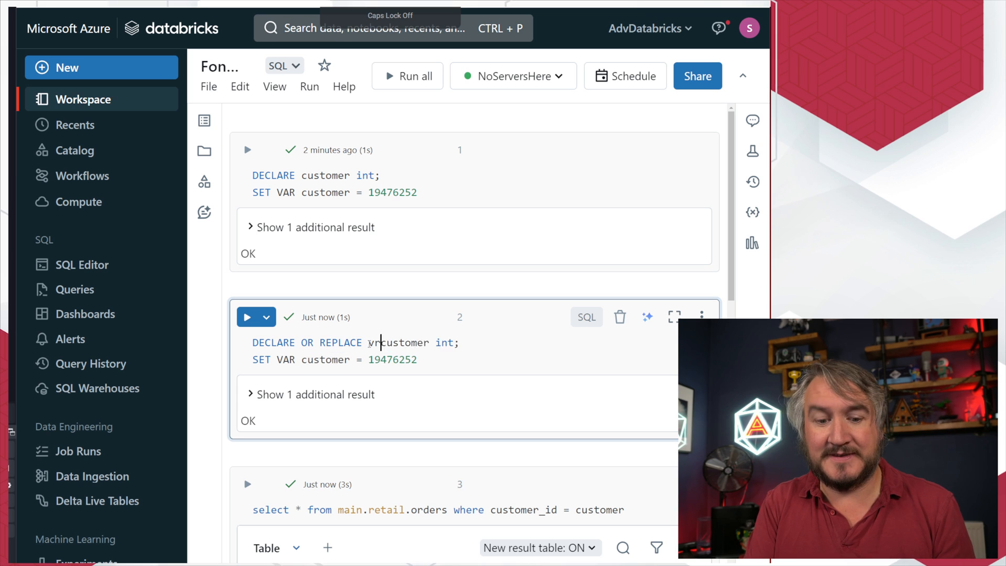
Declare or replace VARIABLE customer int with DEFAULT 19476252 and run the cell
{"action": "type", "text": "VARIABLE"}
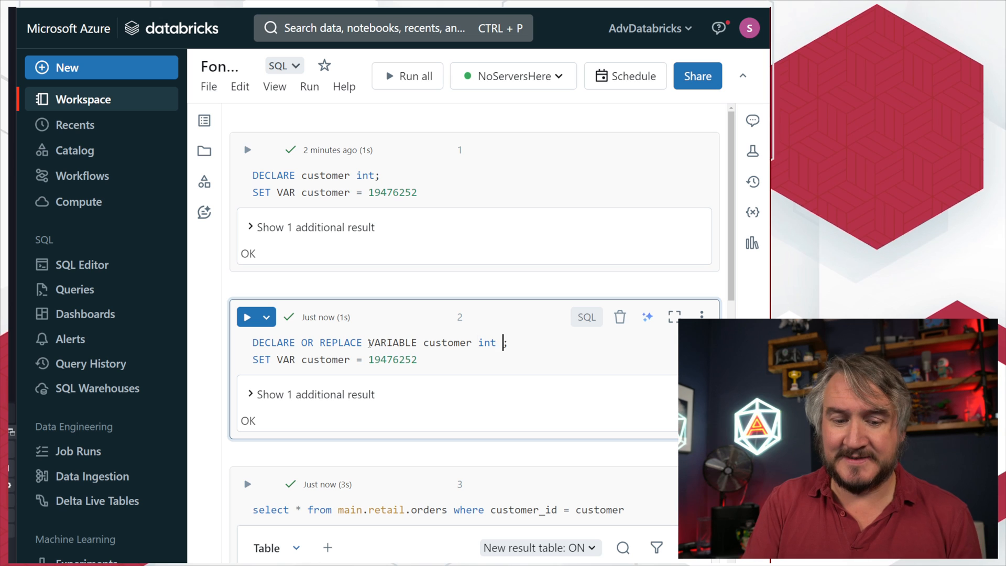
{"action": "type", "text": "DEFAULT ="}
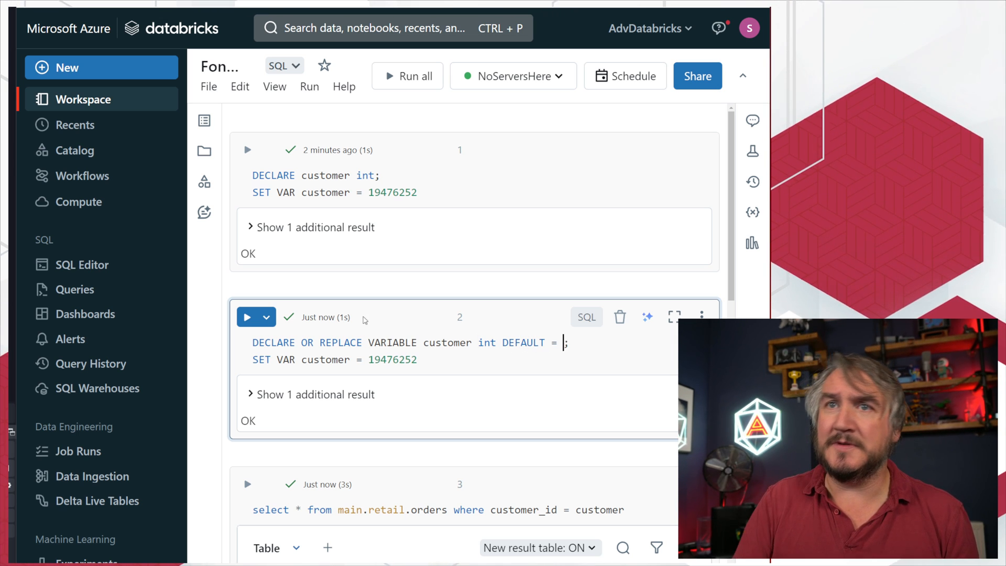
{"action": "double_click", "coordinate": [392, 360]}
{"action": "type", "text": "19476252"}
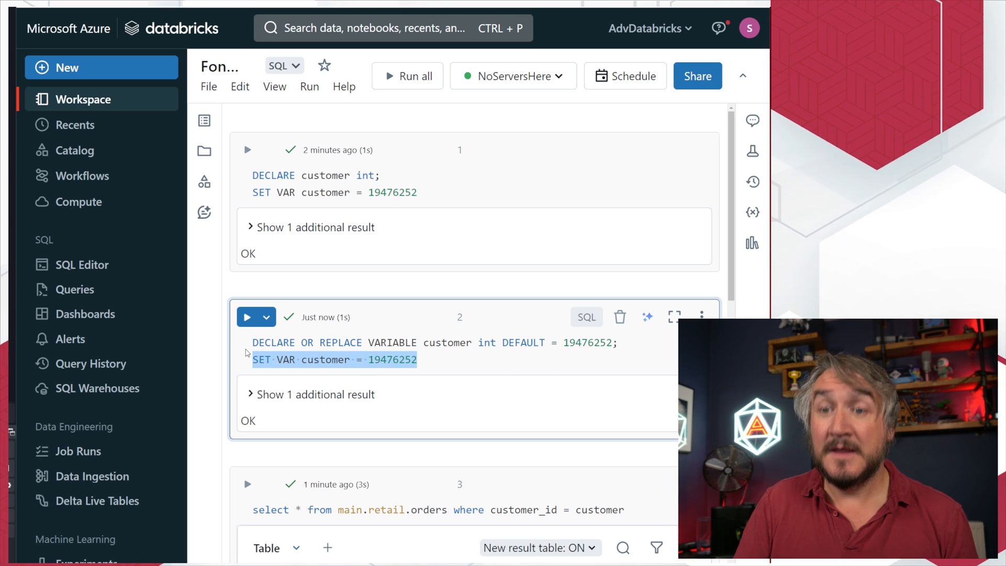
{"action": "left_click", "coordinate": [247, 317]}
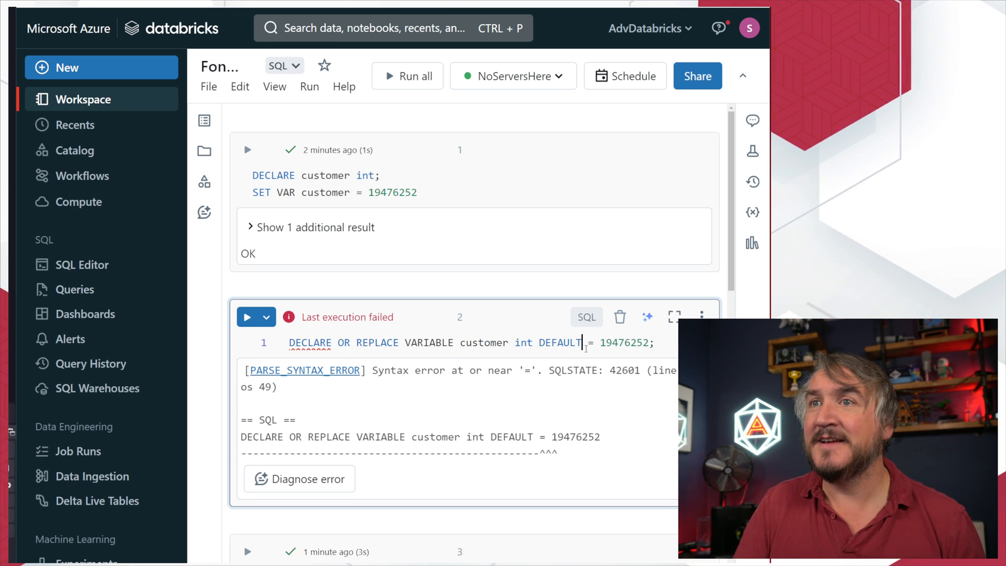
{"action": "left_click", "coordinate": [247, 317]}
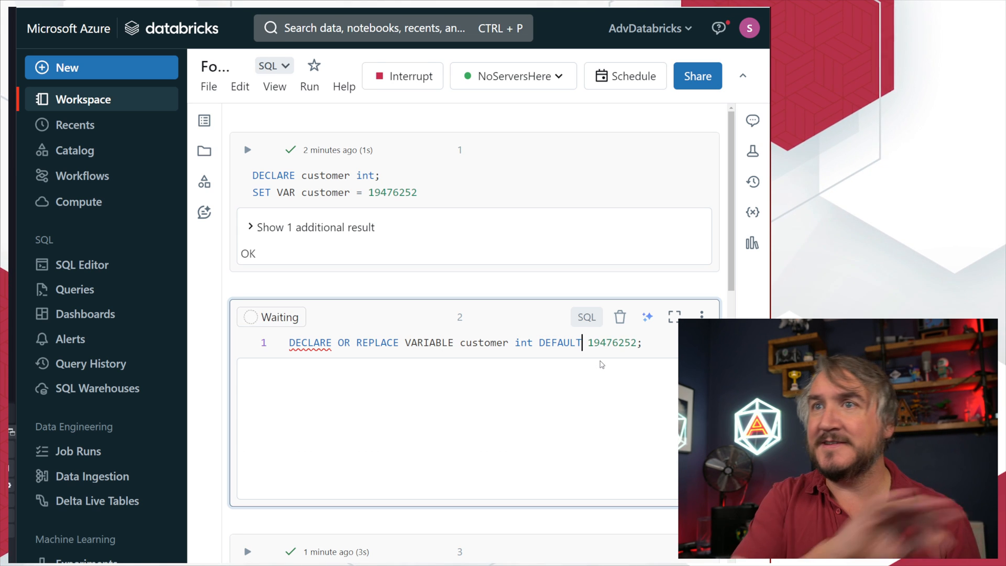
{"action": "left_click", "coordinate": [247, 317]}
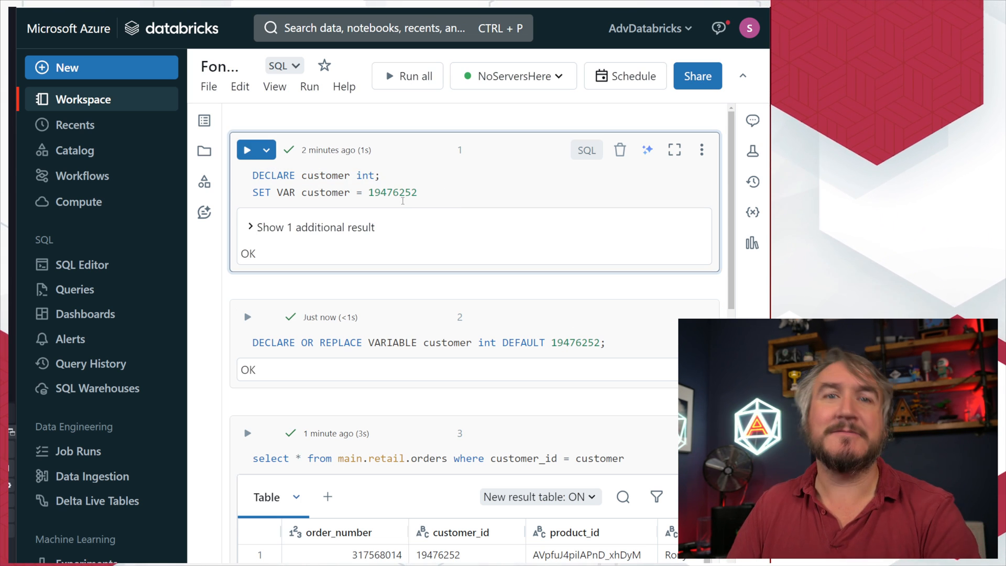
{"action": "mouse_move", "coordinate": [341, 266]}
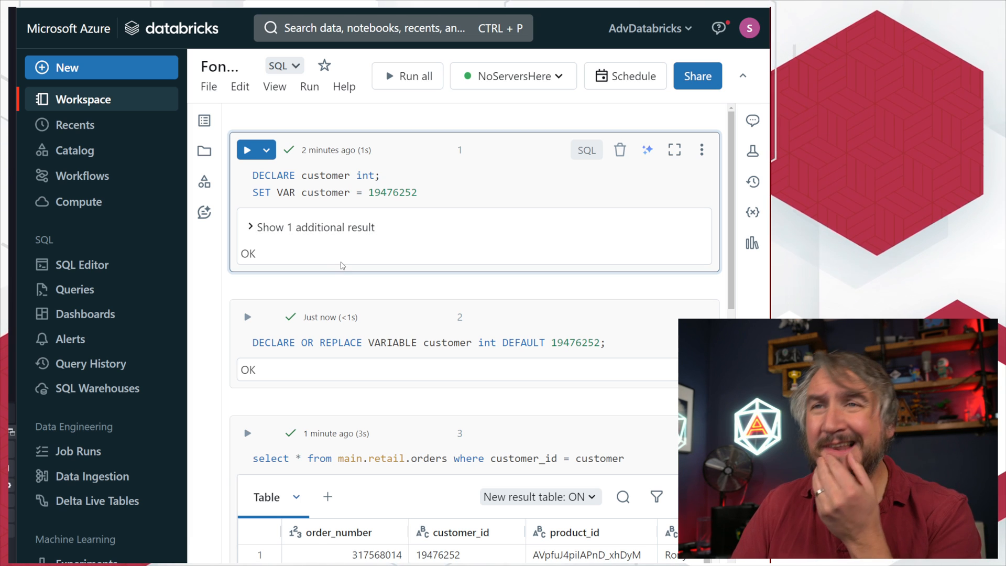
{"action": "double_click", "coordinate": [286, 192]}
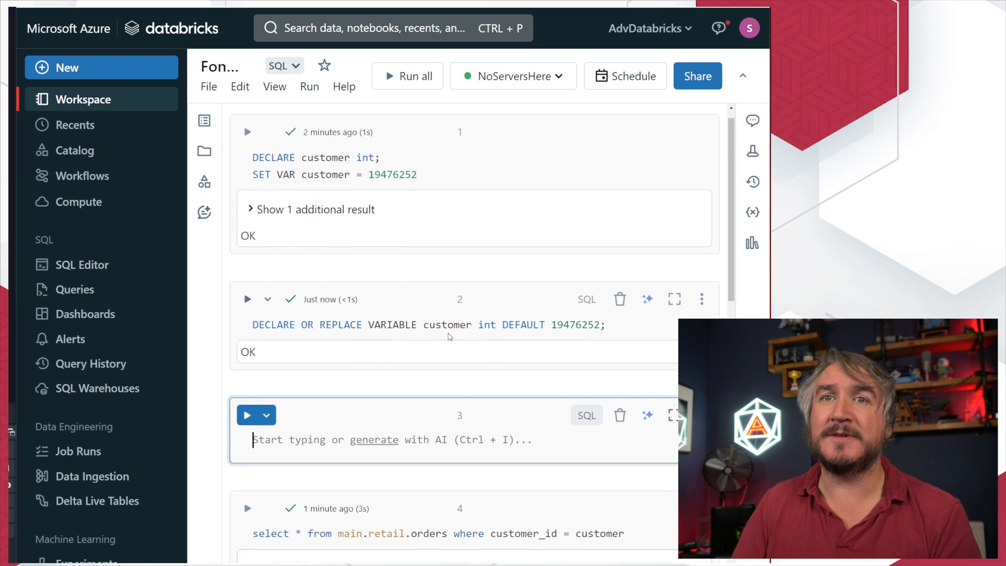
Run DROP TEMPORARY VARIABLE customer, then delete that cell
{"action": "type", "text": "DROP TEMP"}
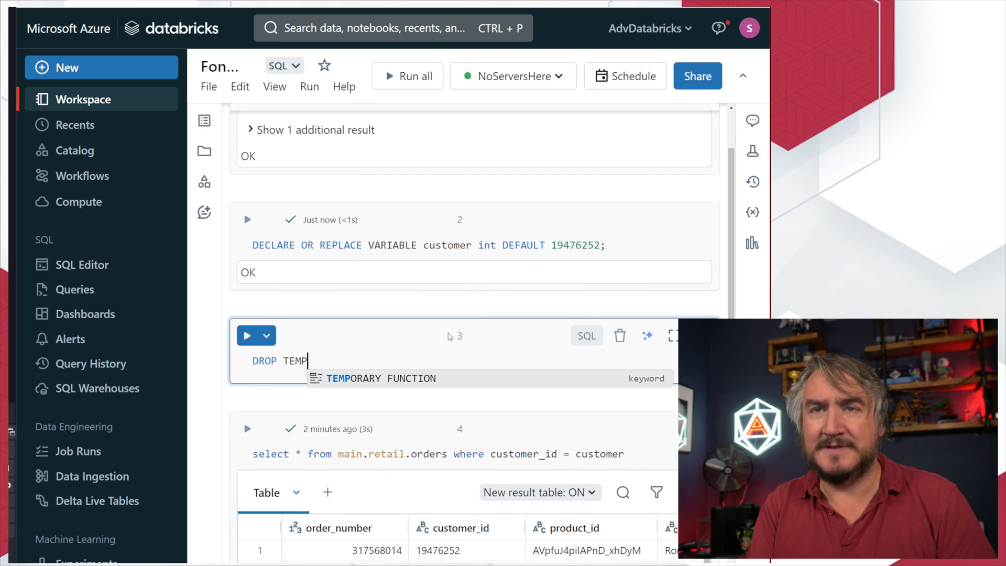
{"action": "type", "text": "ORARY"}
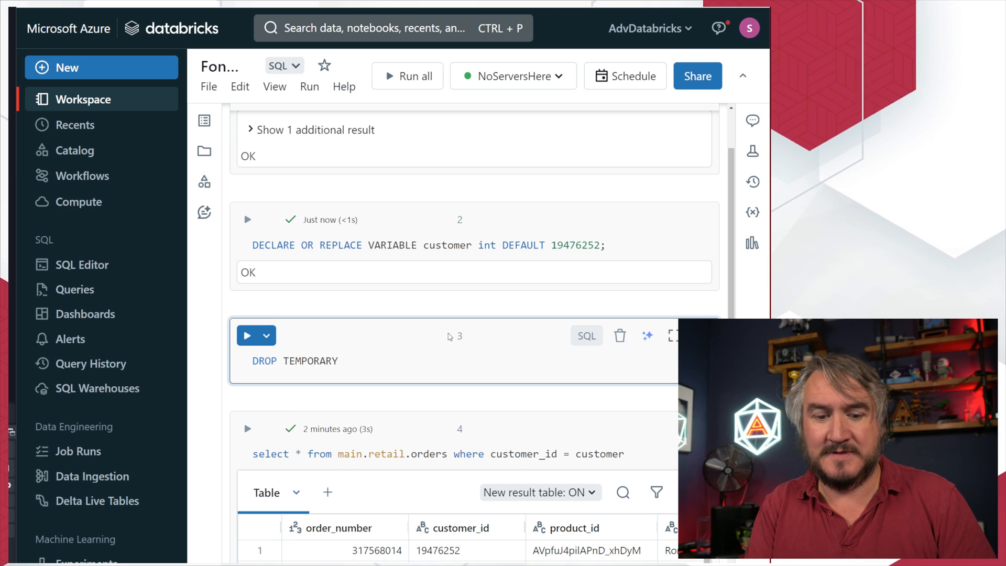
{"action": "type", "text": "VARIABLE"}
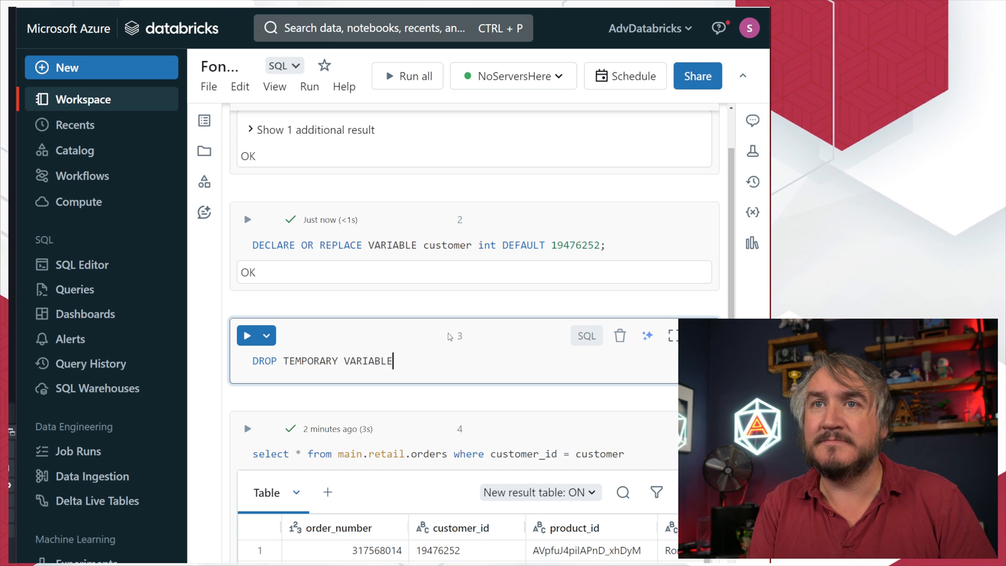
{"action": "type", "text": "customer"}
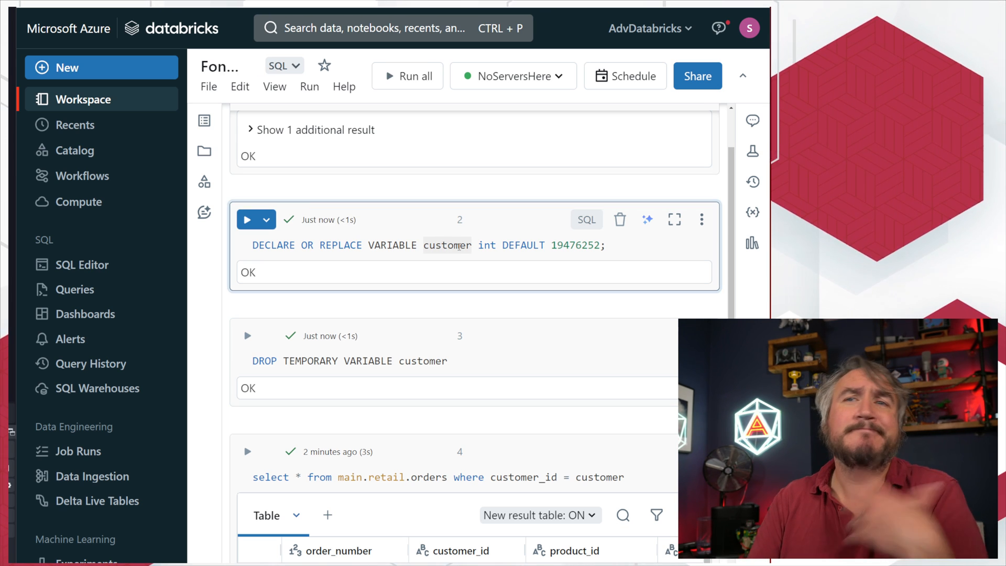
{"action": "left_click", "coordinate": [700, 219]}
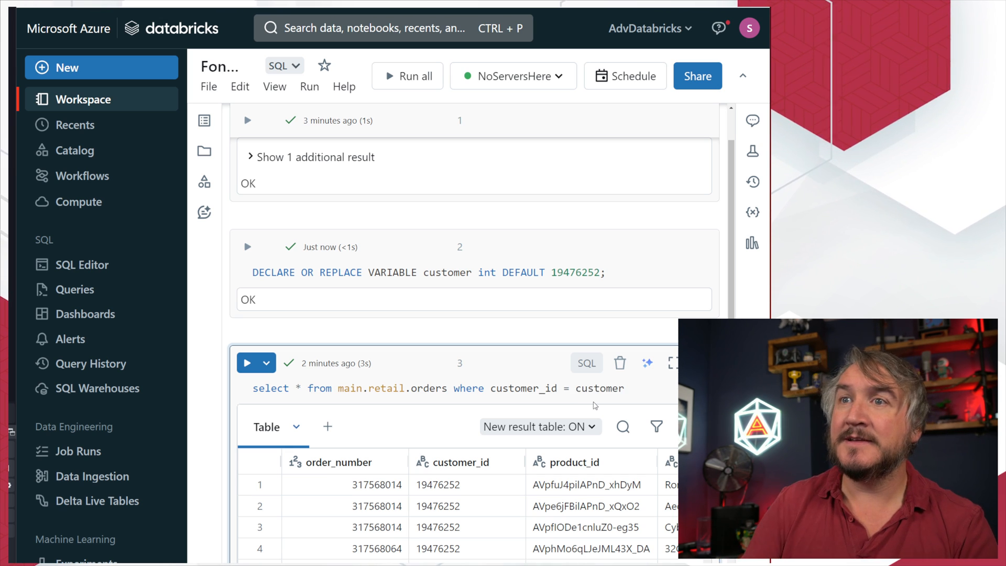
{"action": "double_click", "coordinate": [600, 389]}
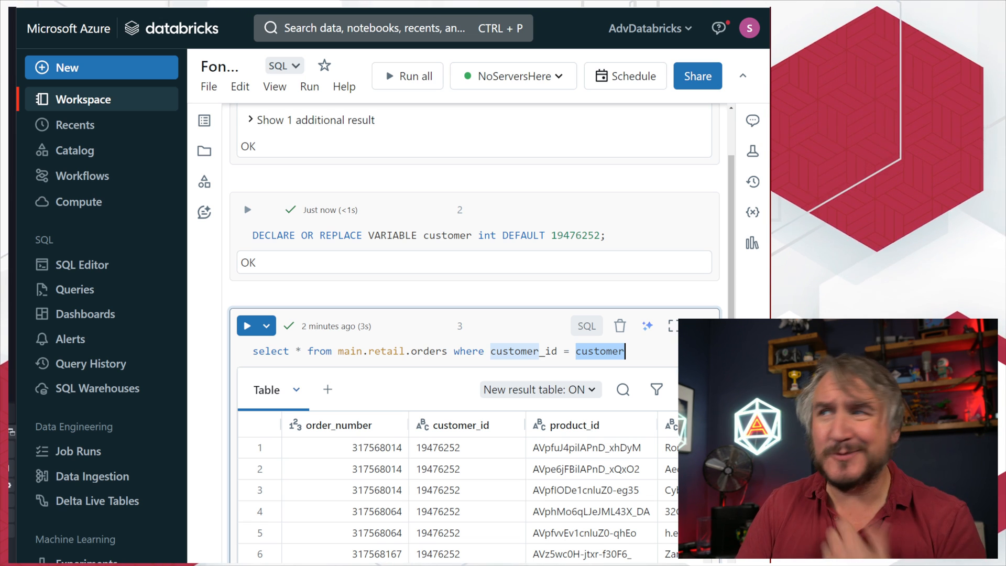
{"action": "mouse_move", "coordinate": [620, 326]}
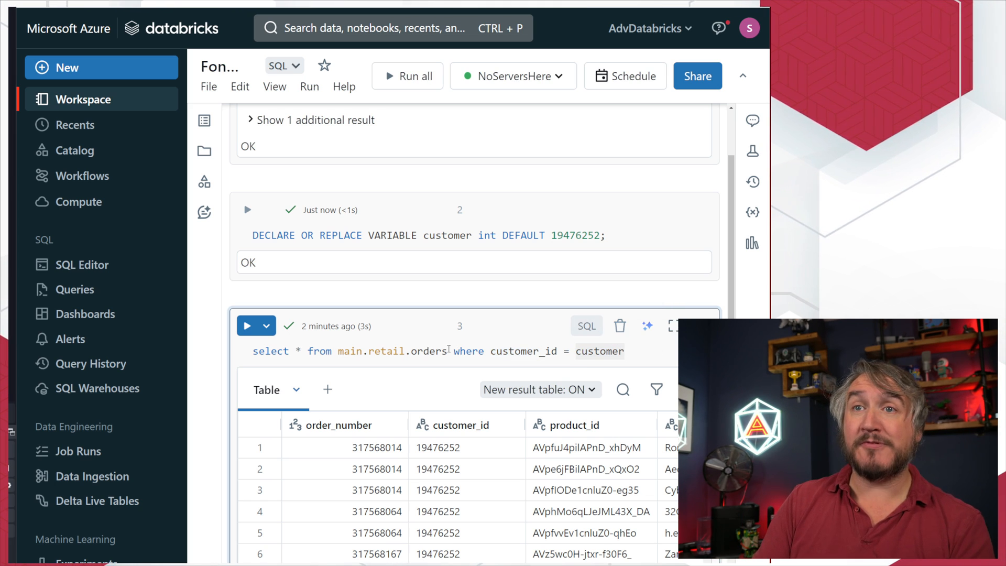
Select main.retail.orders in the orders query to copy into a new cell
{"action": "double_click", "coordinate": [392, 351]}
{"action": "type", "text": "main.retail.orders"}
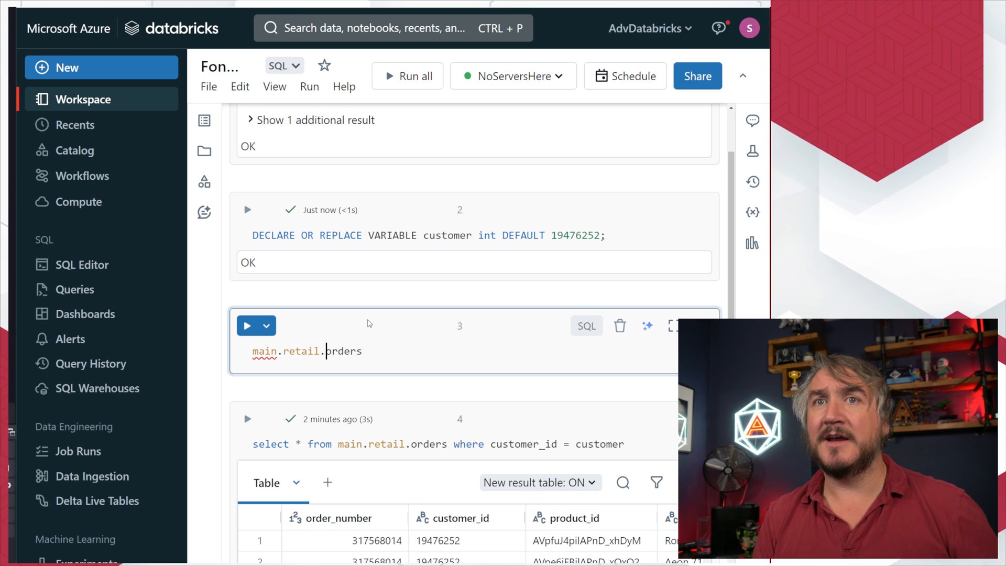
Turn the new cell into DECLARE tblName = 'main.retail.orders' and run it
{"action": "type", "text": "DECLARE tblNam"}
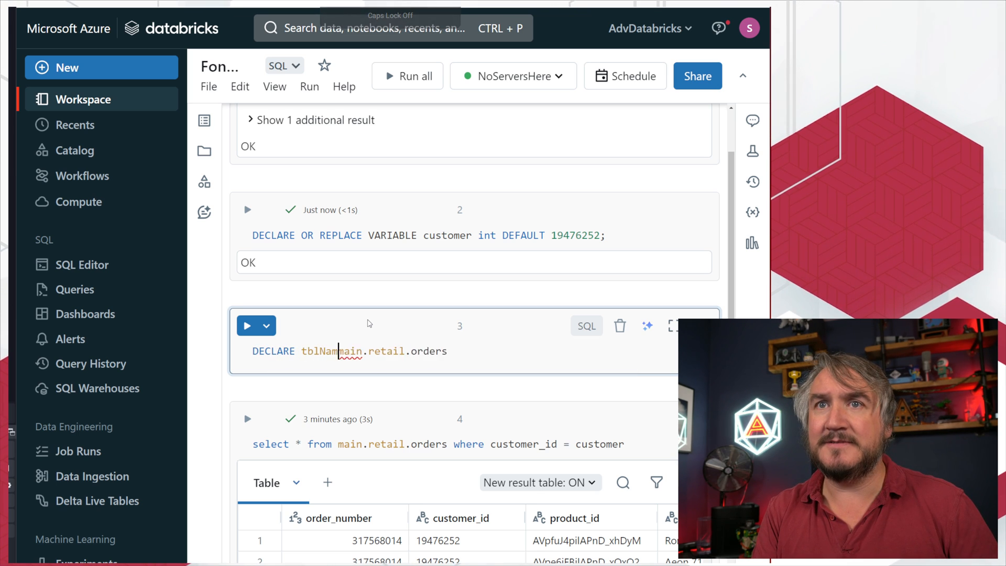
{"action": "type", "text": "\" \""}
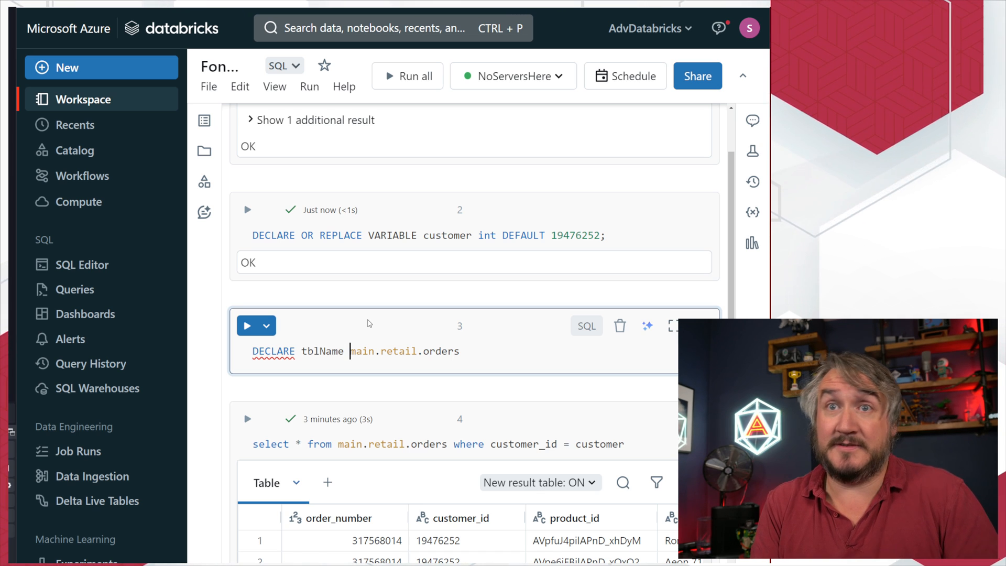
{"action": "type", "text": "= '"}
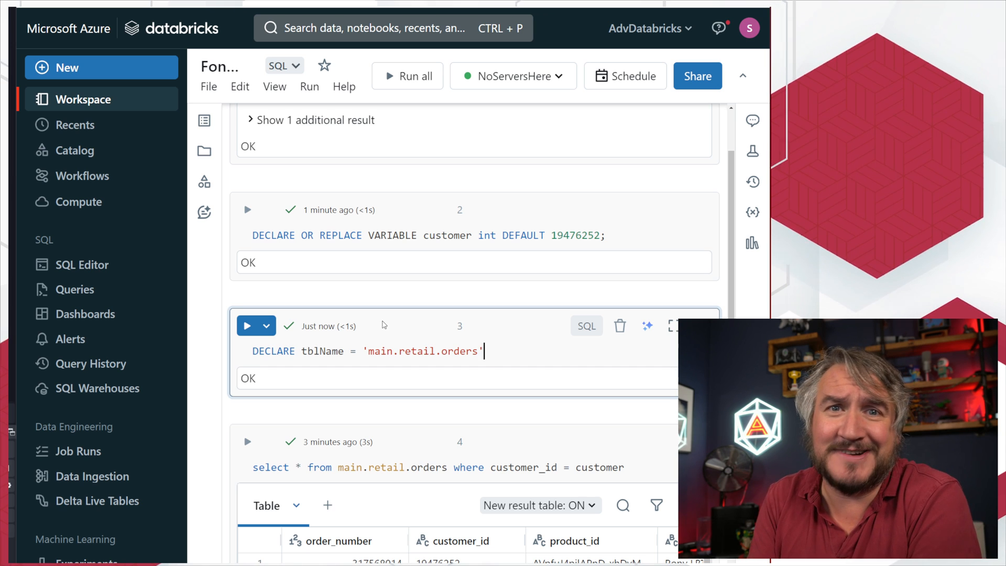
{"action": "mouse_move", "coordinate": [388, 345]}
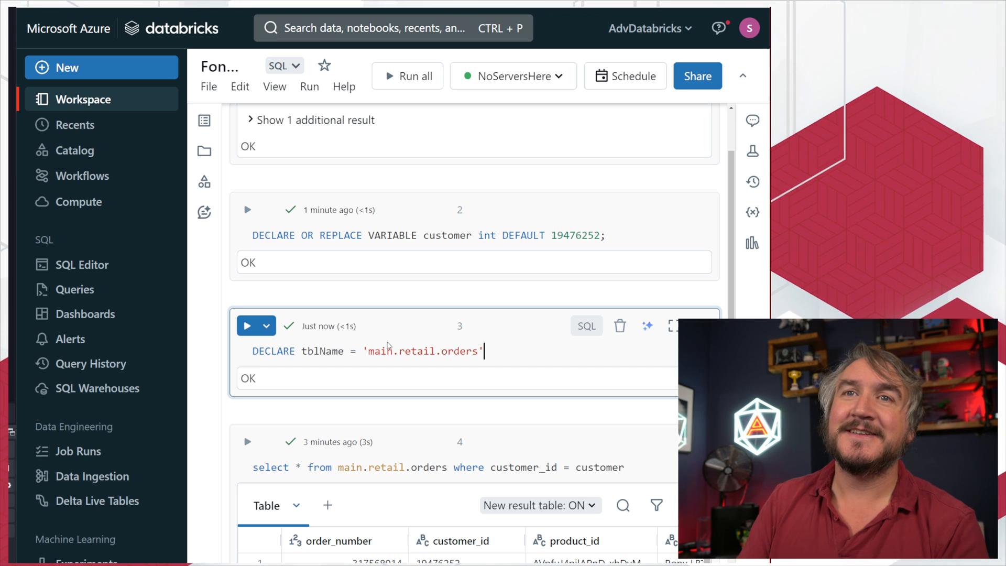
{"action": "mouse_move", "coordinate": [388, 404]}
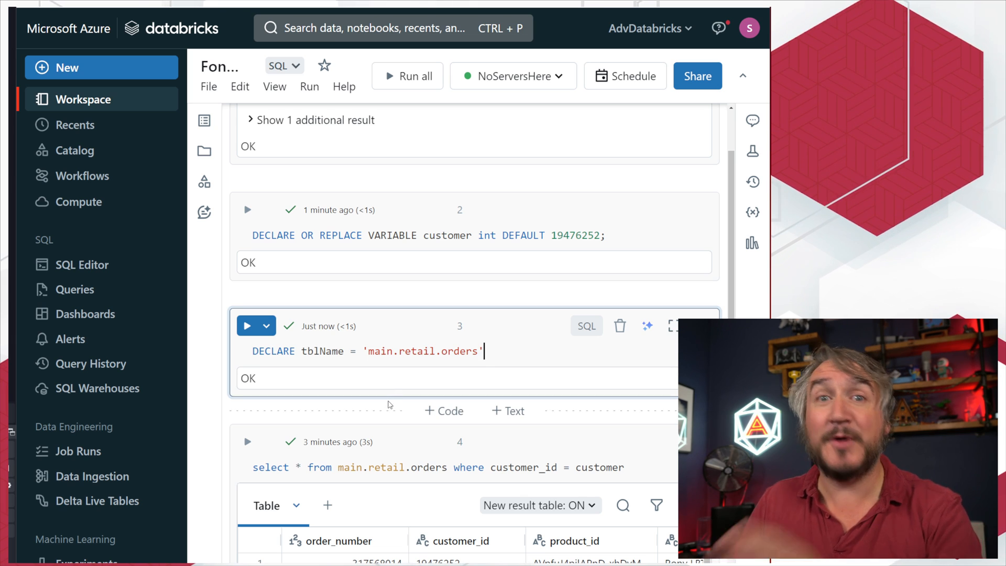
{"action": "scroll", "scroll_direction": "down", "scroll_amount": 3}
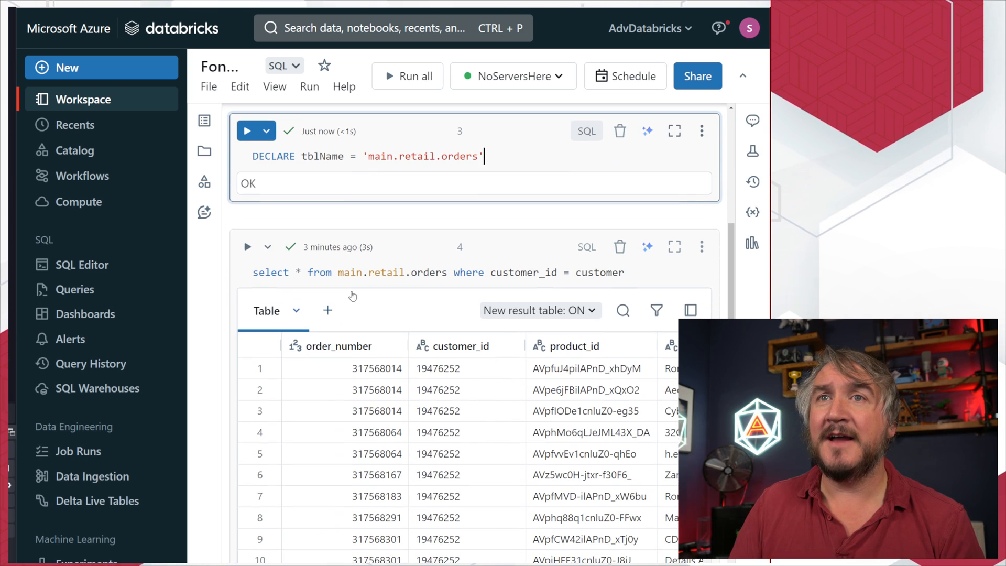
Replace main.retail.orders in the query with identifier(tblName)
{"action": "double_click", "coordinate": [393, 272]}
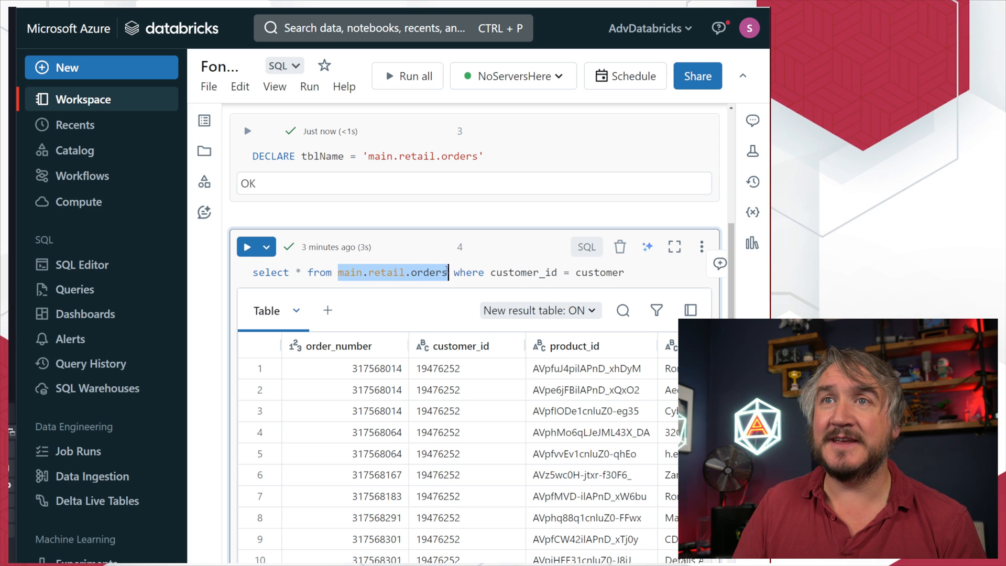
{"action": "type", "text": "IDE"}
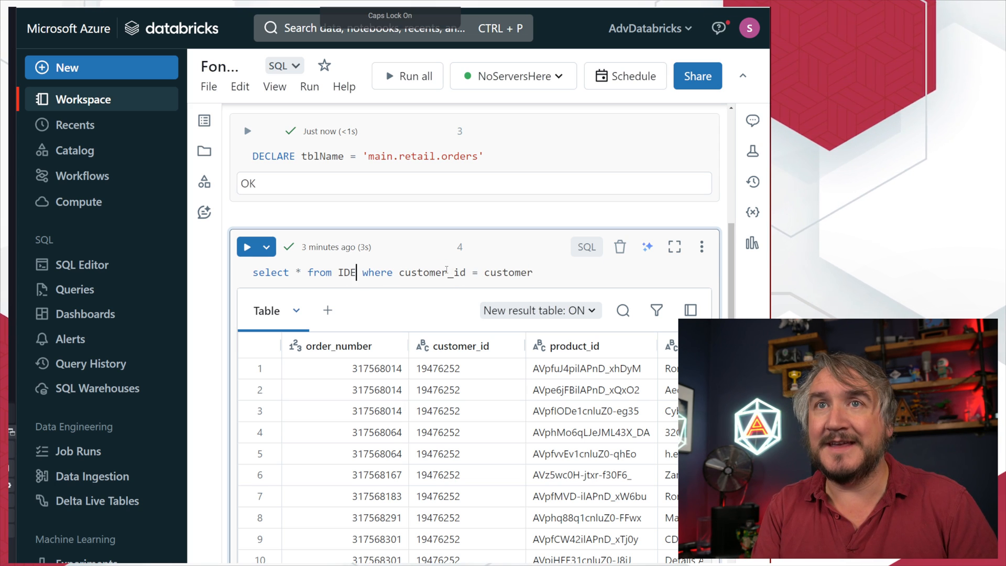
{"action": "type", "text": "iden"}
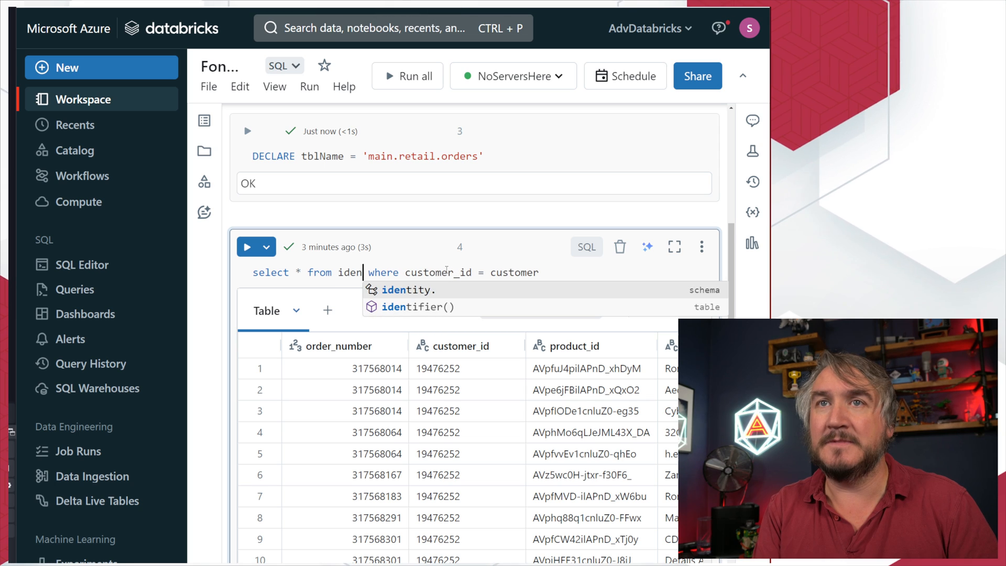
{"action": "left_click", "coordinate": [417, 307]}
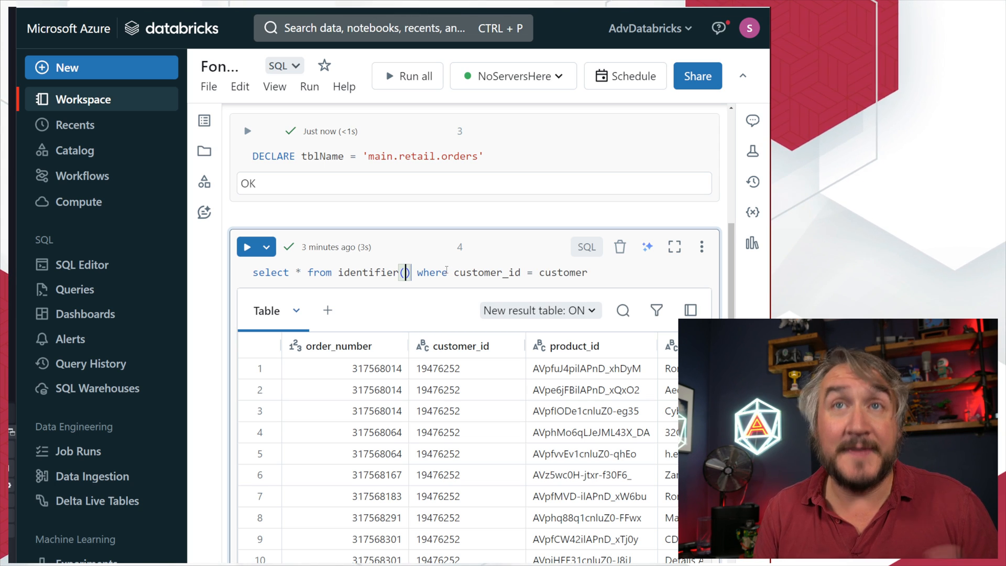
{"action": "type", "text": "tblName"}
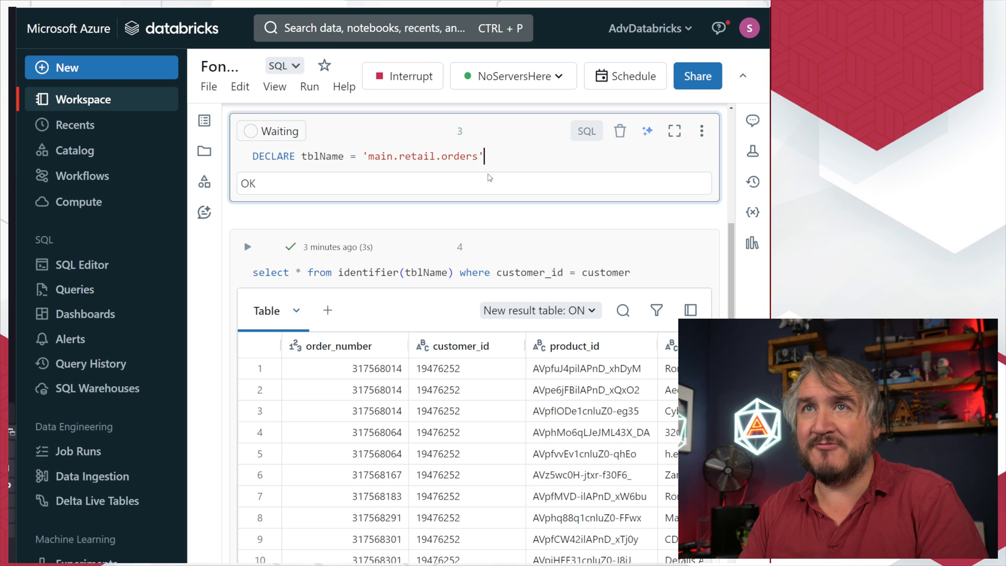
Change the tblName declaration to DECLARE OR REPLACE and rerun it
{"action": "left_click", "coordinate": [247, 131]}
{"action": "type", "text": " IR"}
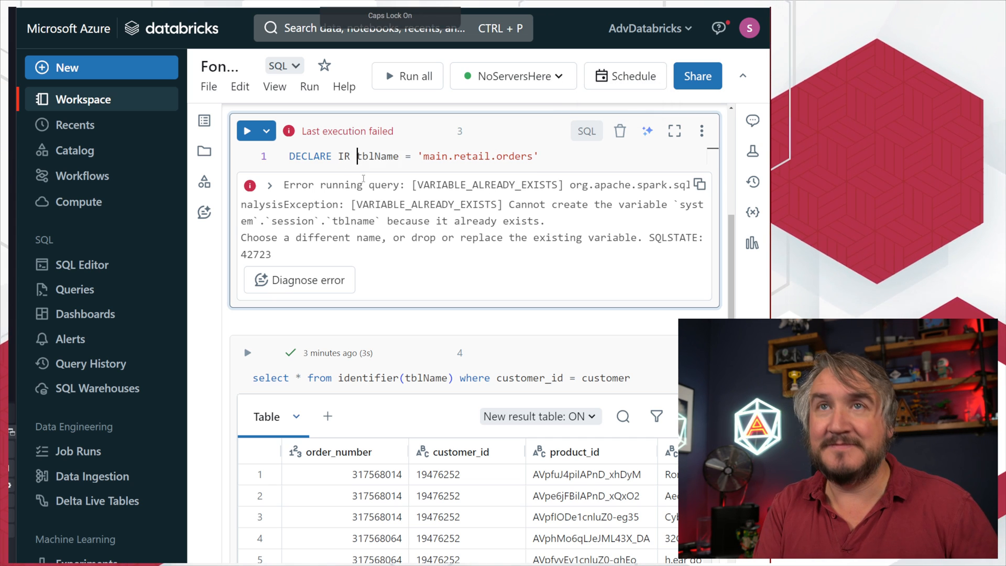
{"action": "type", "text": "OR REPLACE"}
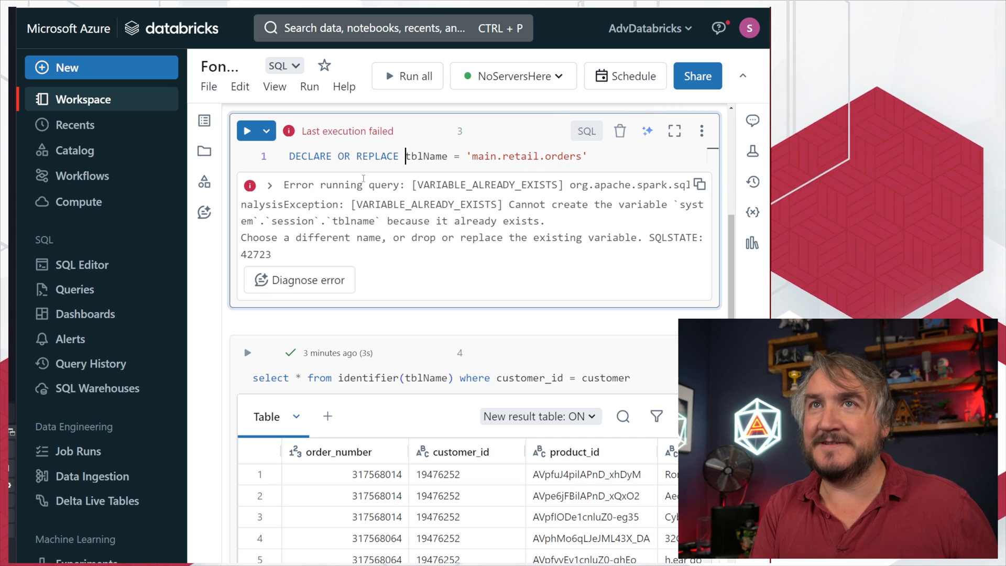
{"action": "left_click", "coordinate": [247, 131]}
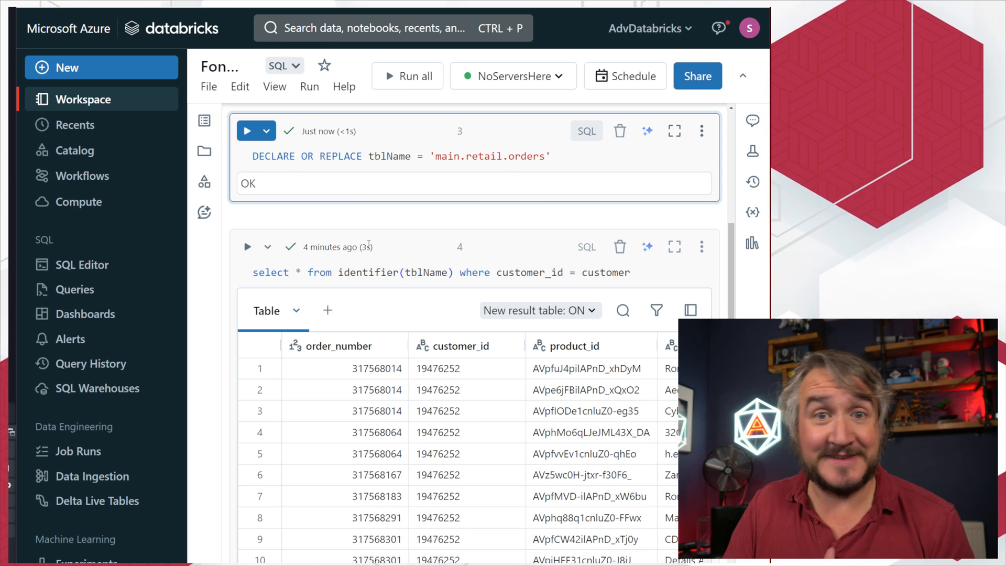
{"action": "scroll", "scroll_direction": "down", "scroll_amount": 3}
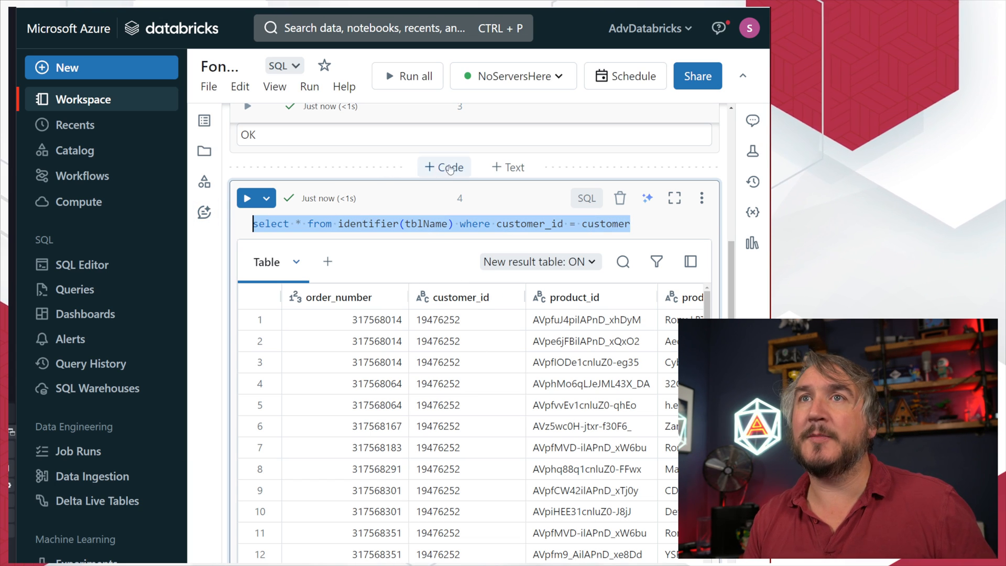
Delete the customer filter and rerun select * from identifier(tblName) to list all orders
{"action": "left_click", "coordinate": [444, 166]}
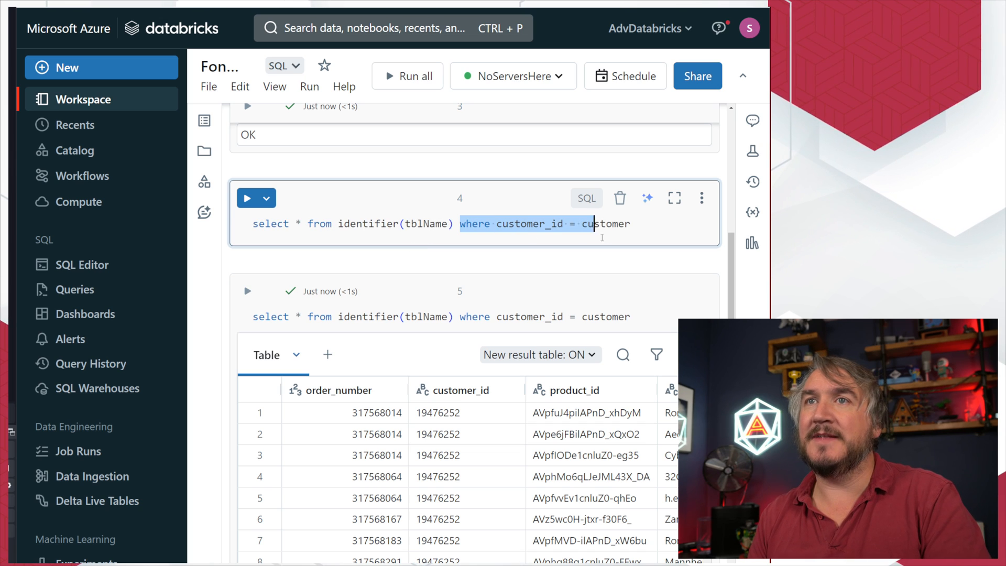
{"action": "key", "text": "Delete"}
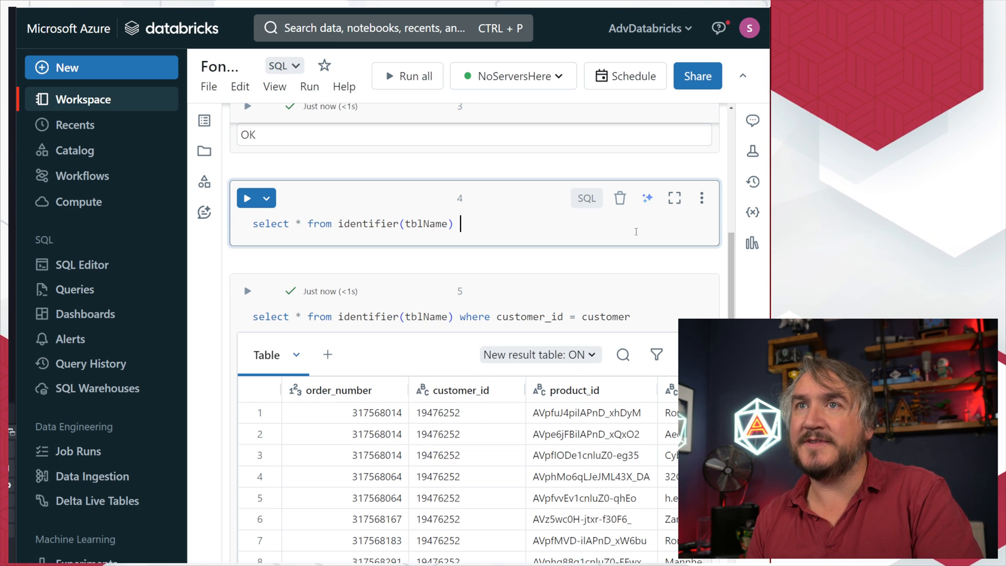
{"action": "left_click", "coordinate": [248, 198]}
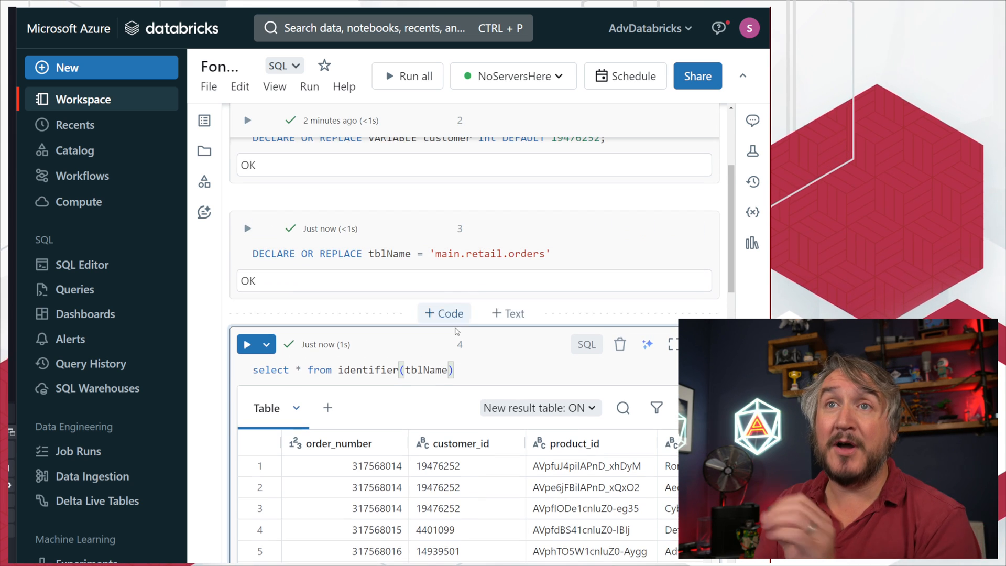
{"action": "double_click", "coordinate": [426, 369]}
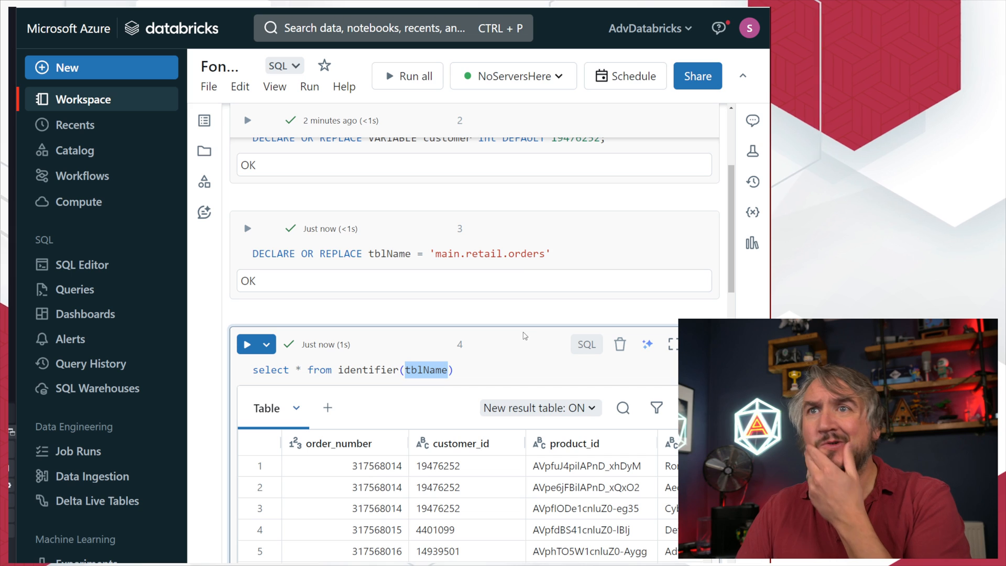
{"action": "mouse_move", "coordinate": [522, 354]}
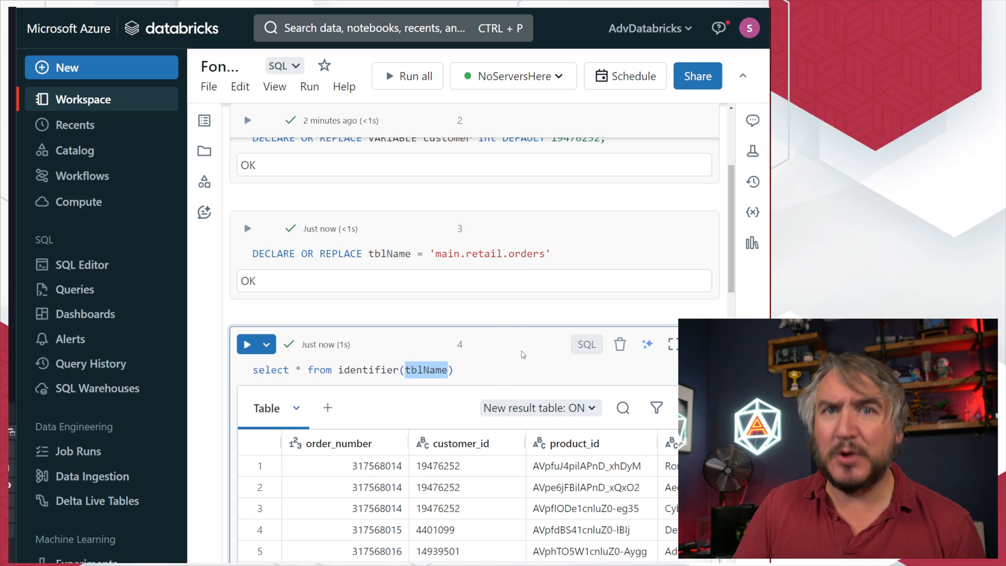
{"action": "scroll", "scroll_direction": "down", "scroll_amount": 3}
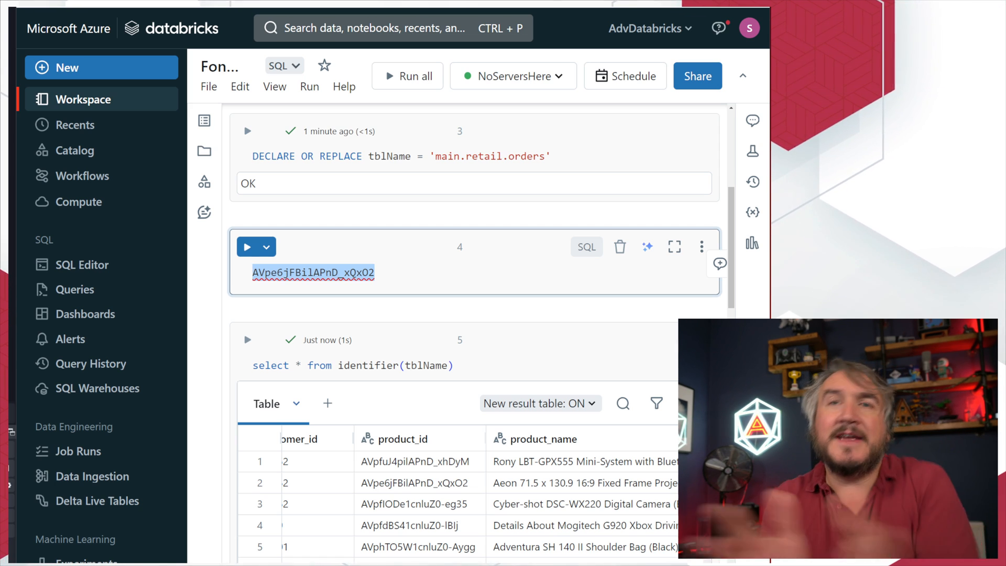
Write DECLARE product = named_struct with the camera id and name 'Cyber-shot DSC-WX220 Digital Camera (Black)'
{"action": "type", "text": "decla"}
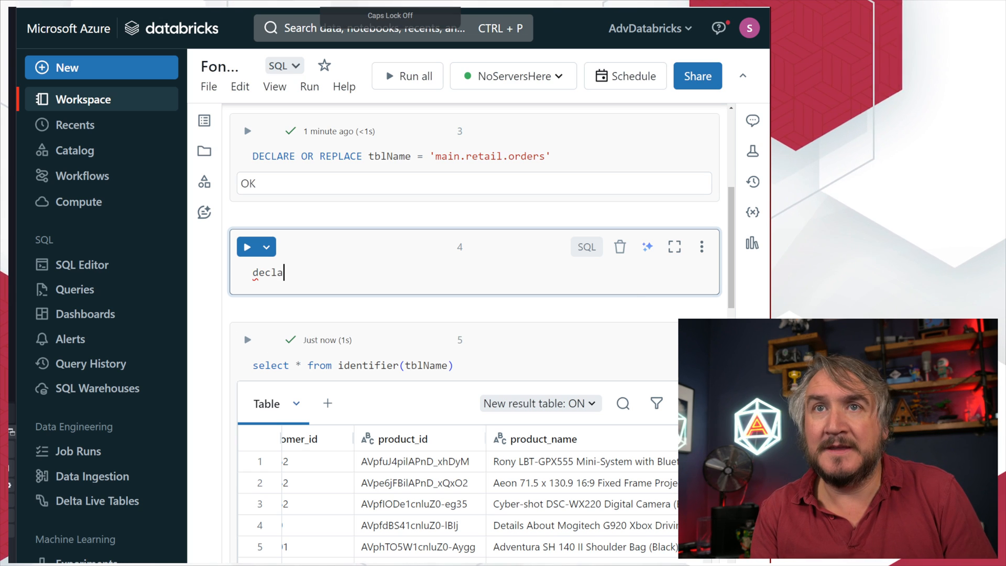
{"action": "type", "text": "DECLARE"}
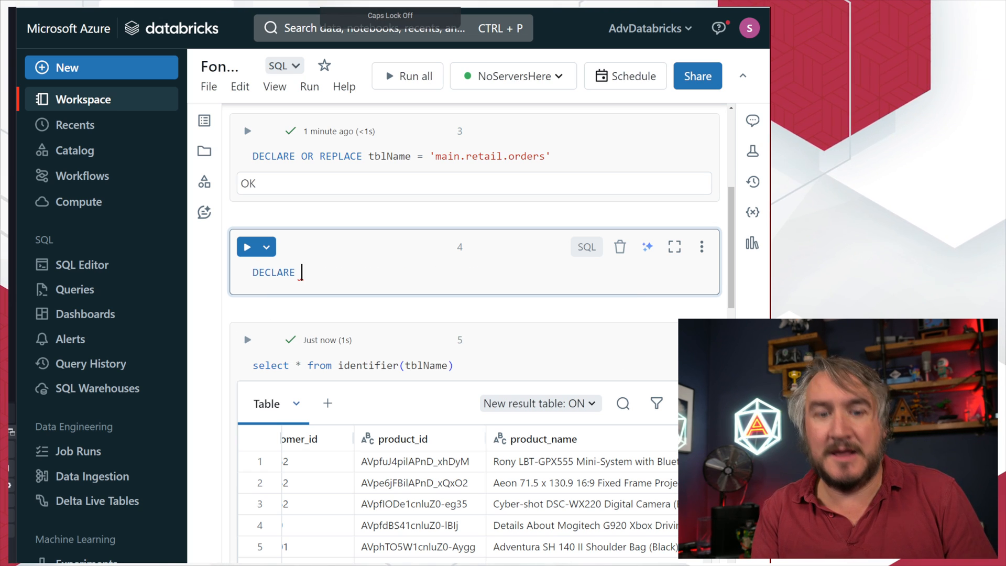
{"action": "type", "text": "product ="}
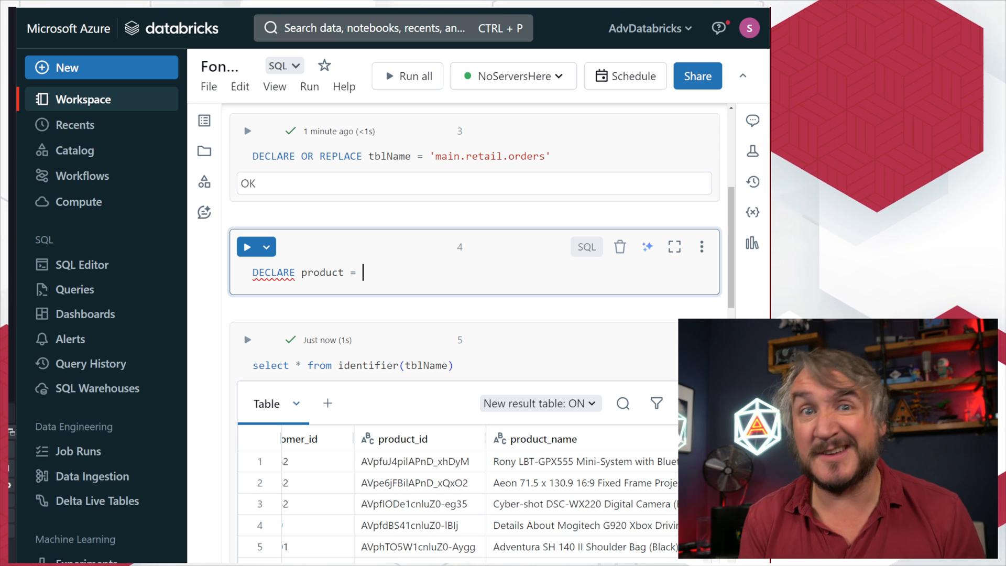
{"action": "type", "text": "nameed_struct(\""}
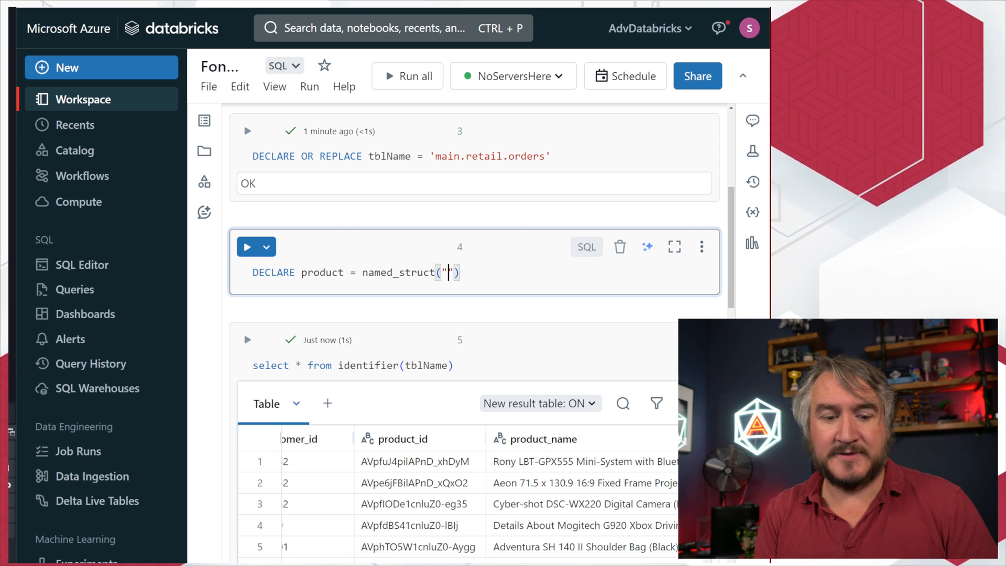
{"action": "type", "text": "id\","}
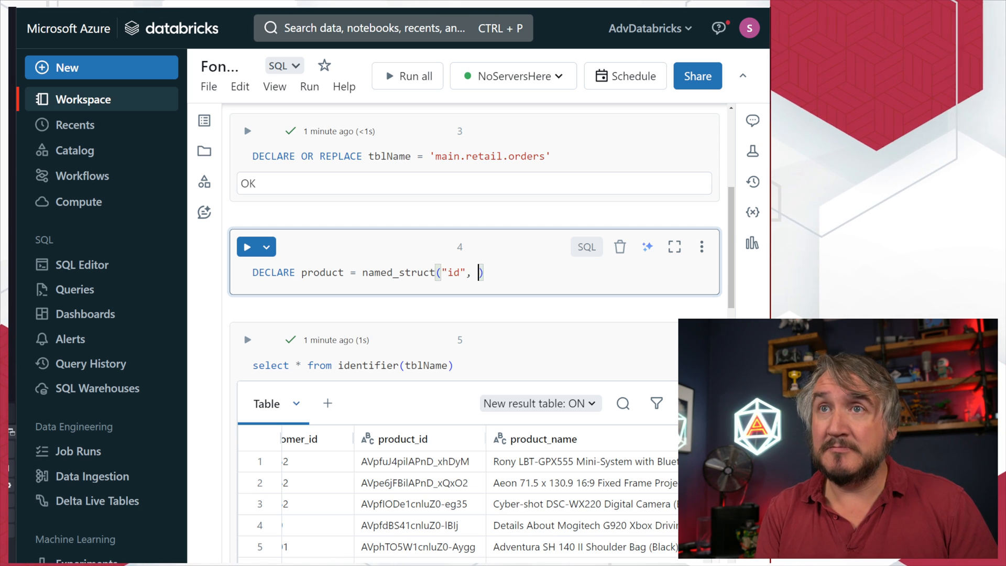
{"action": "type", "text": "\"name\""}
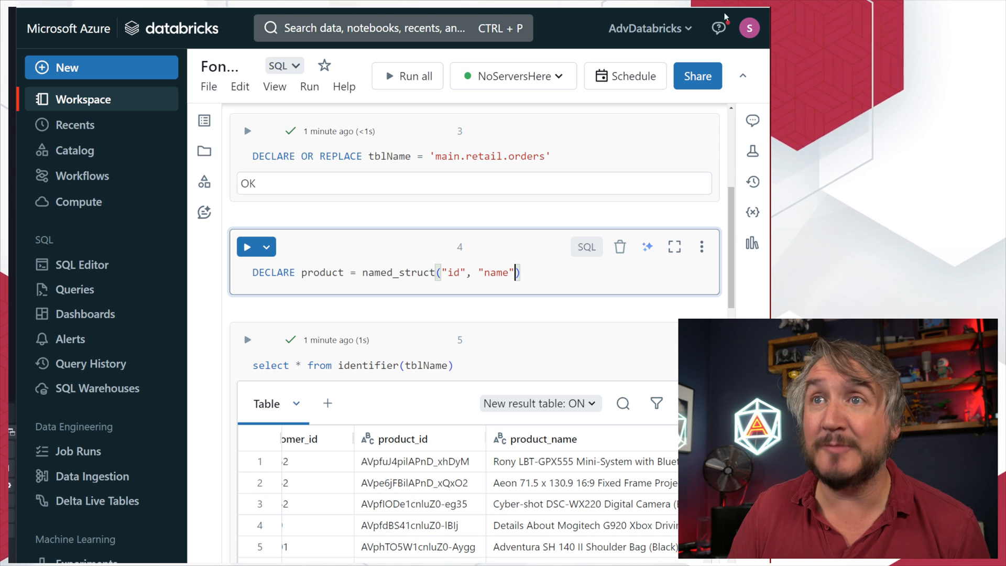
{"action": "type", "text": ","}
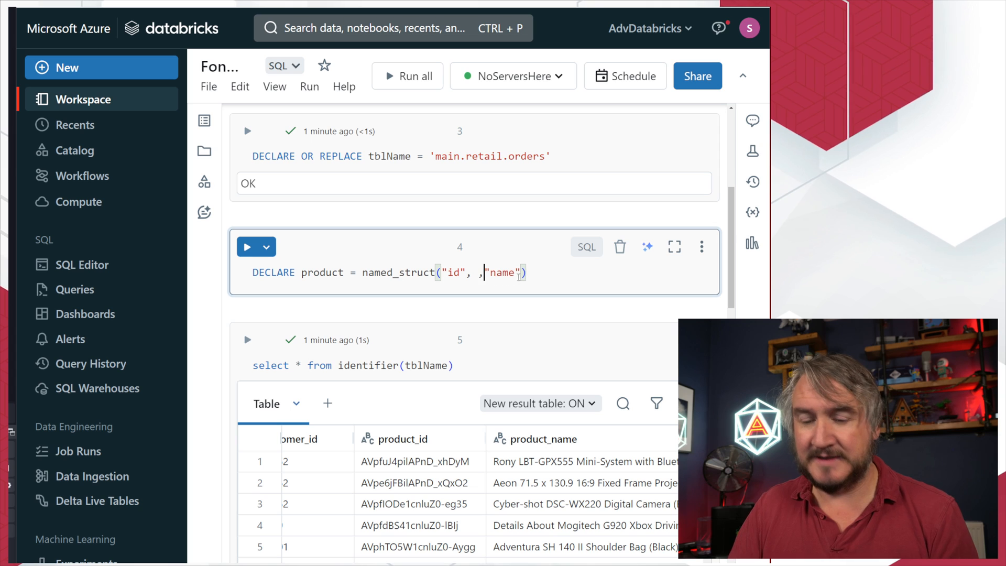
{"action": "type", "text": ","}
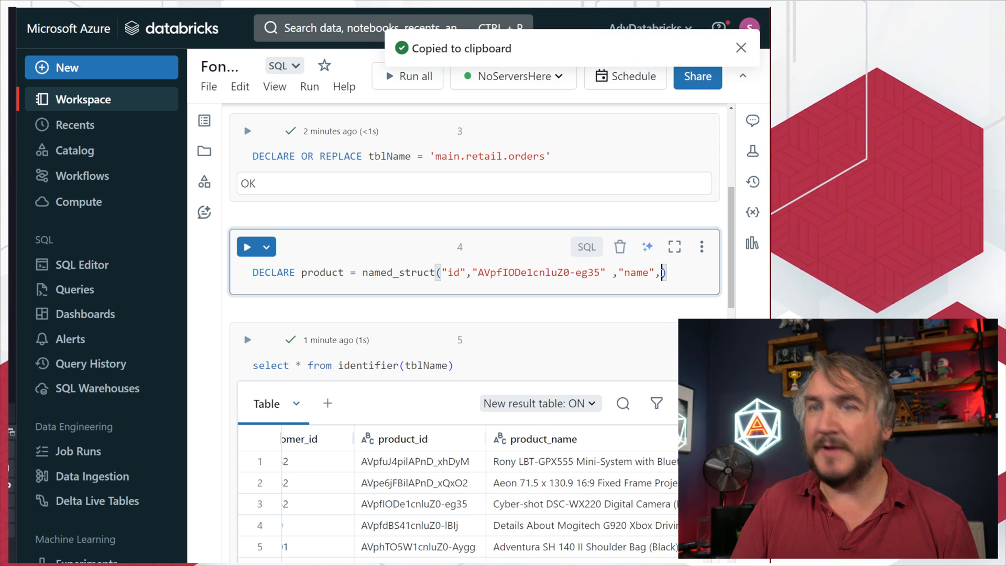
{"action": "type", "text": "\"Cyber-shot DSC-WX220 Digital Camera (Black)\")"}
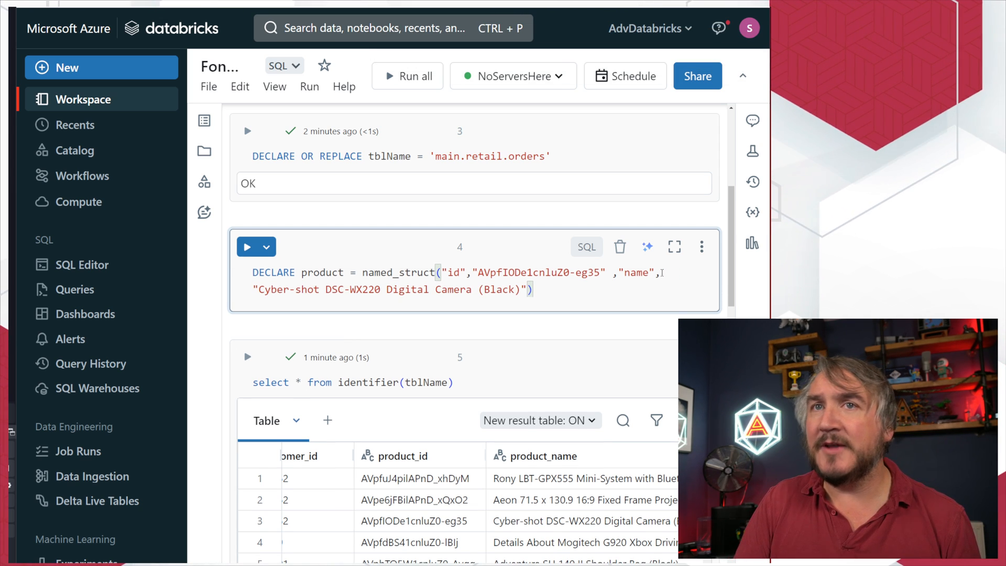
Run the product named_struct declaration cell
{"action": "left_click_drag", "start_coordinate": [326, 288], "coordinate": [526, 289]}
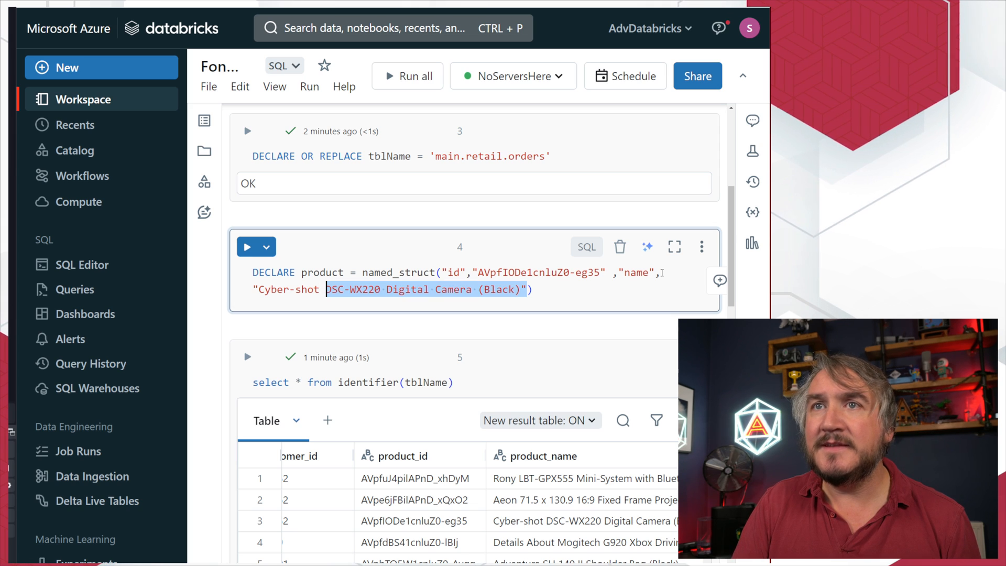
{"action": "left_click", "coordinate": [251, 247]}
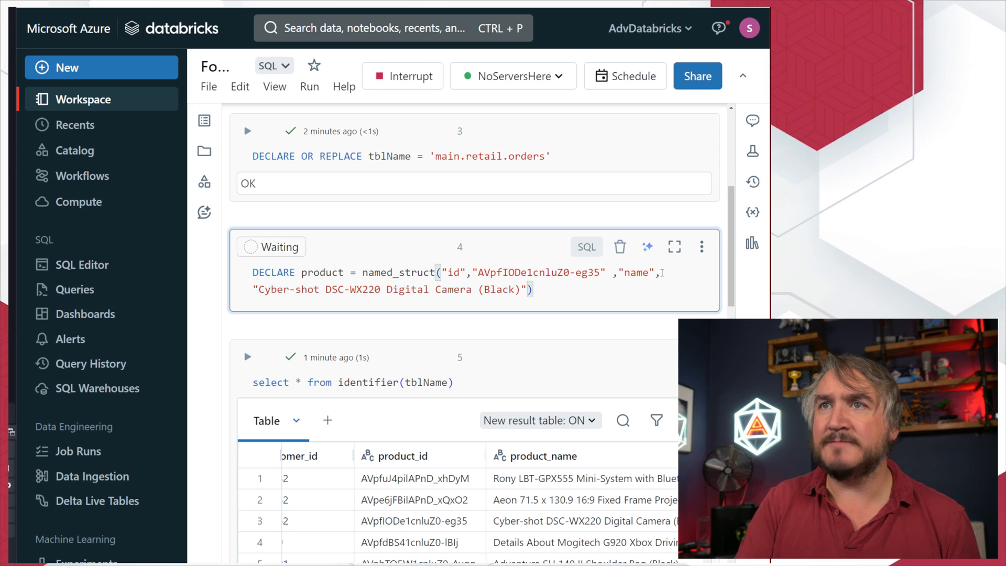
{"action": "left_click", "coordinate": [248, 246]}
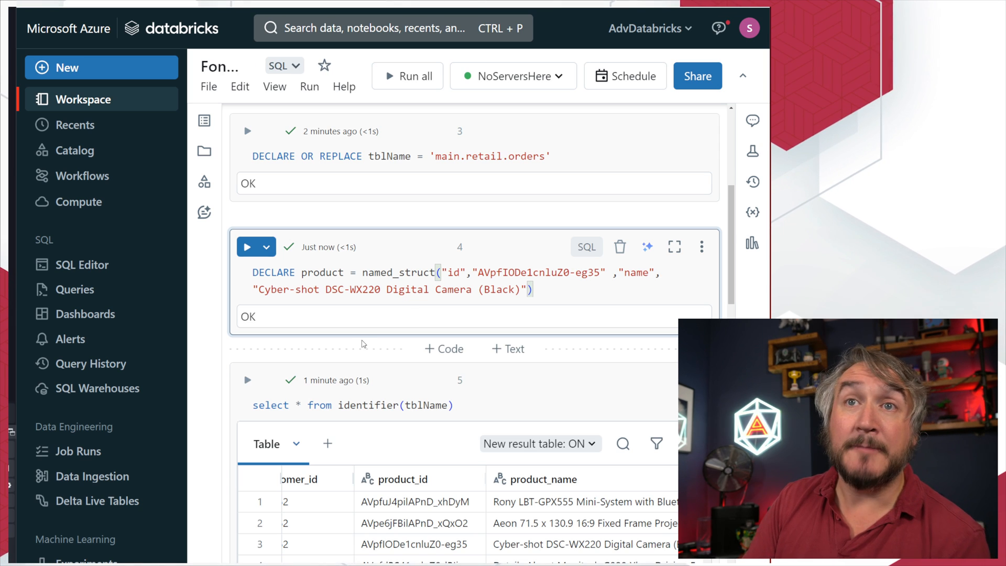
{"action": "double_click", "coordinate": [322, 272]}
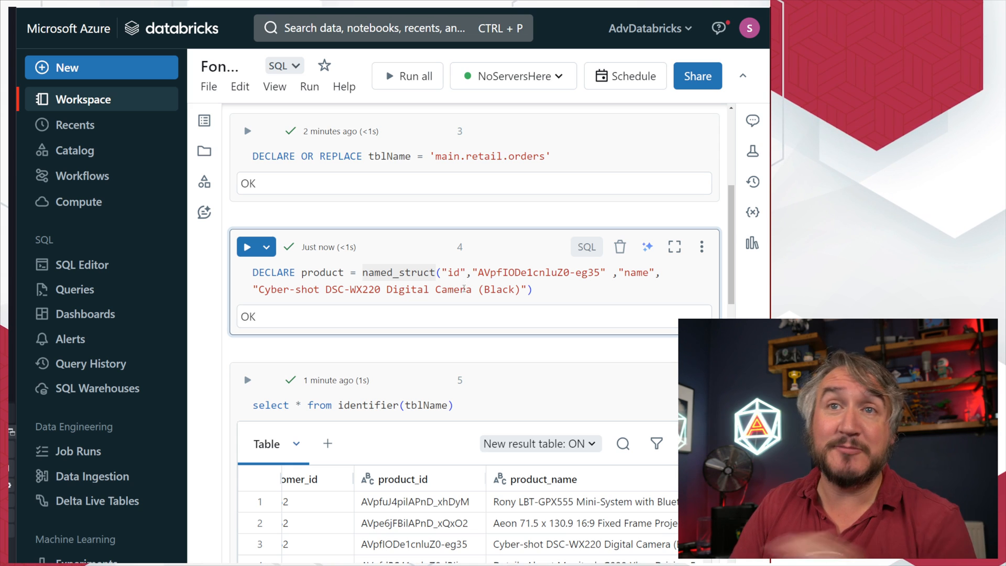
{"action": "mouse_move", "coordinate": [349, 306]}
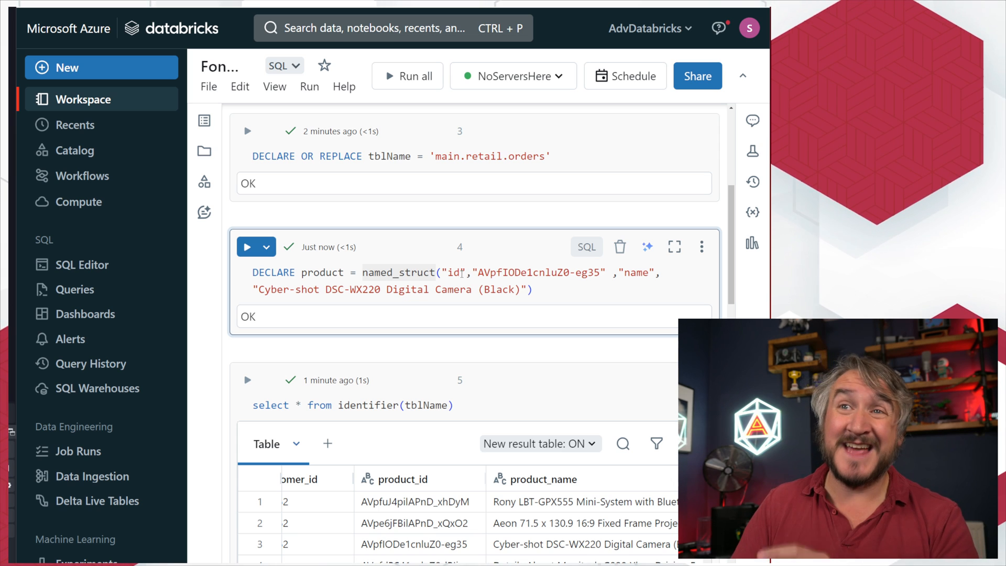
{"action": "mouse_move", "coordinate": [414, 479]}
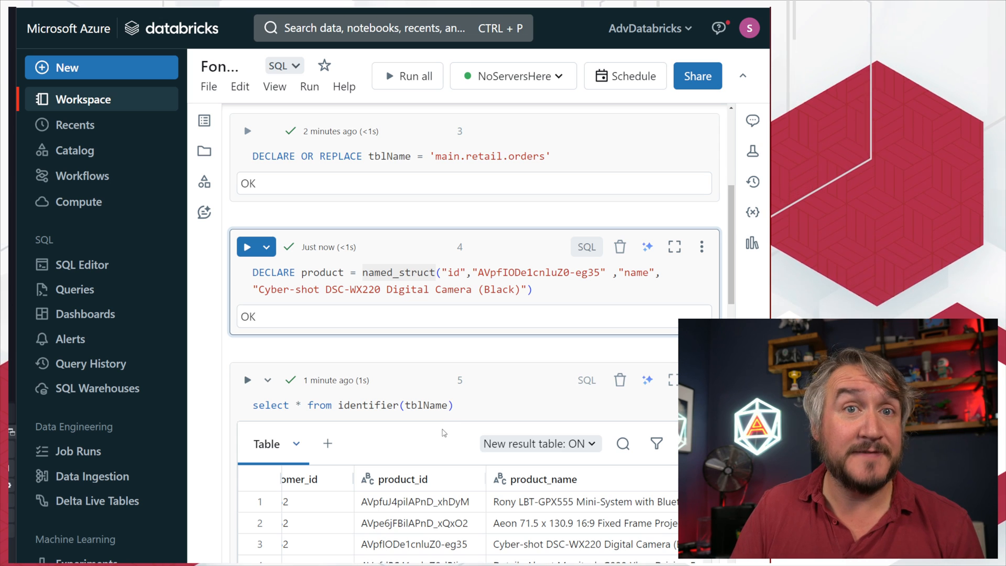
Try 'where product_id = product.id' on cell 5, then revert to unfiltered orders
{"action": "type", "text": "w"}
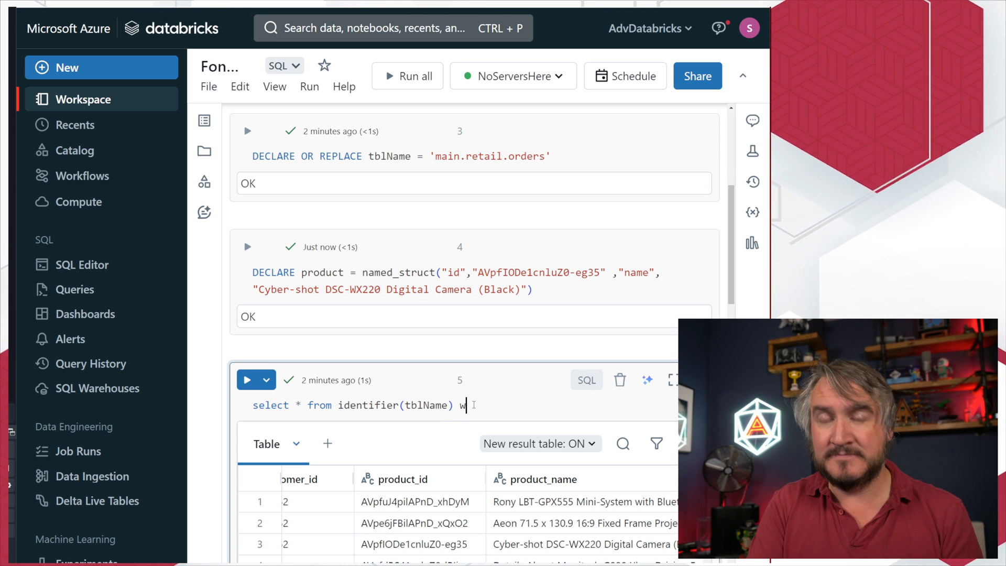
{"action": "type", "text": "here"}
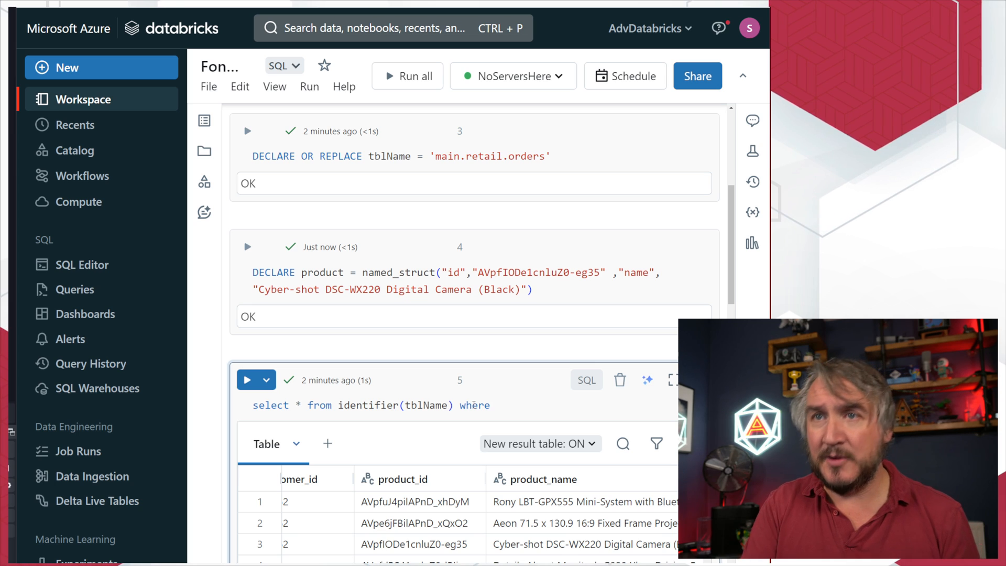
{"action": "type", "text": "product"}
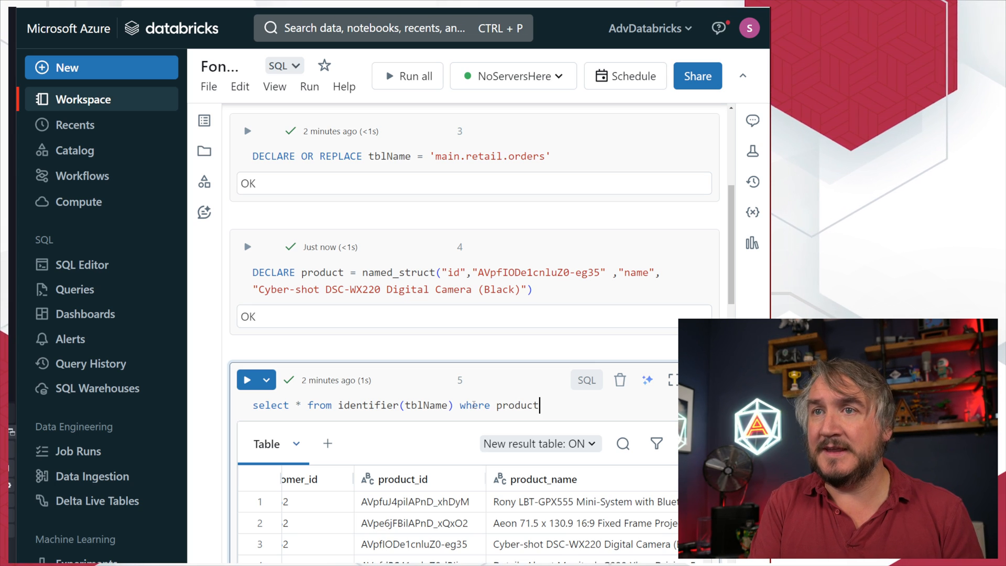
{"action": "type", "text": "_id = product.id"}
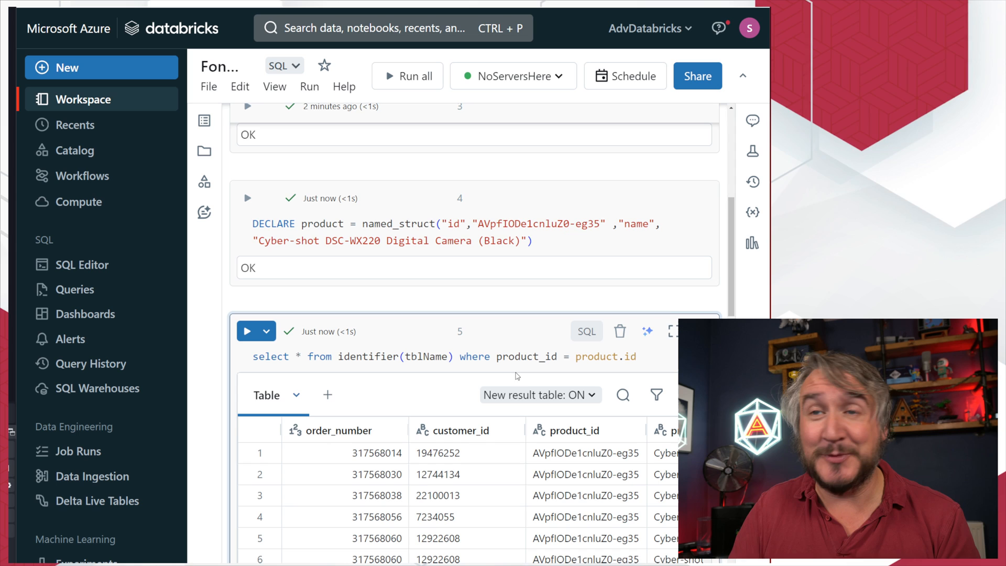
{"action": "scroll", "scroll_direction": "down", "scroll_amount": 3}
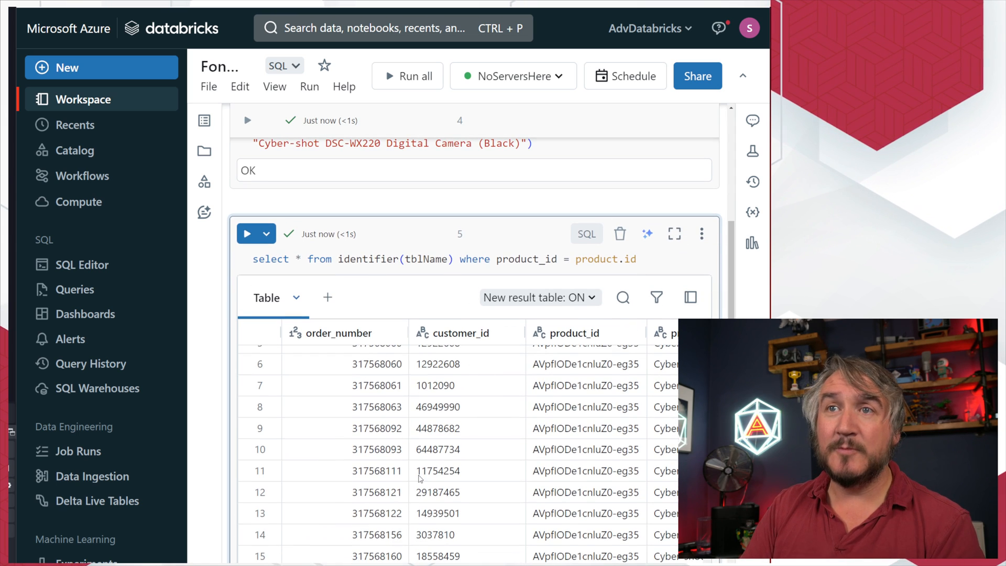
{"action": "scroll", "scroll_direction": "down", "scroll_amount": 3}
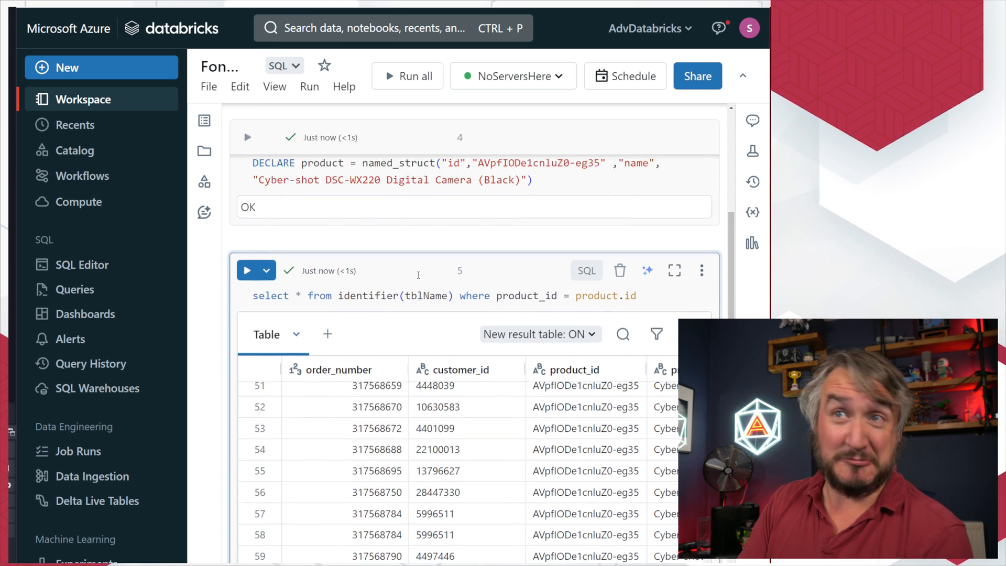
{"action": "scroll", "scroll_direction": "down", "scroll_amount": 3}
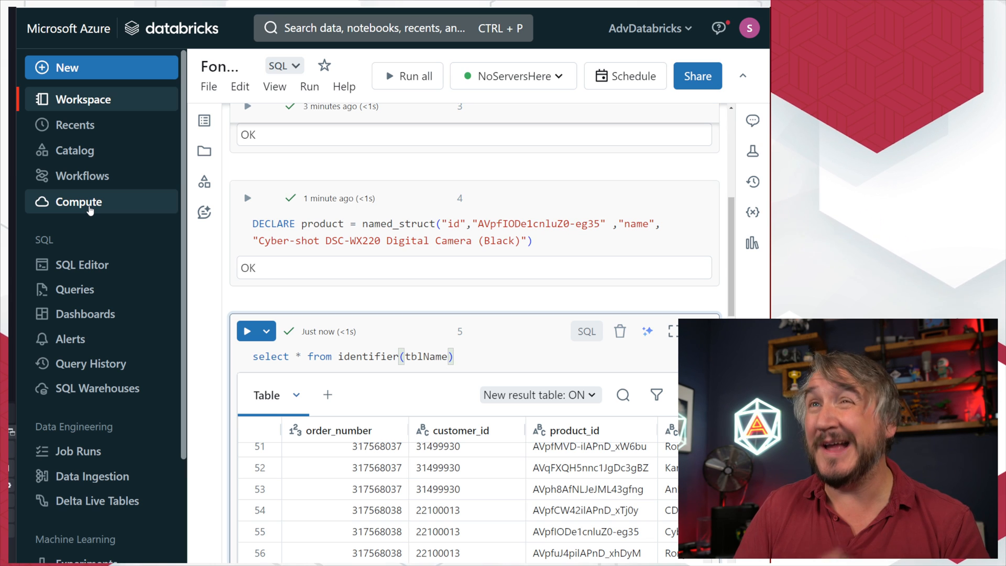
Check that NoServersHere's advanced options show Channel: Preview, then return to the notebook
{"action": "left_click", "coordinate": [79, 201]}
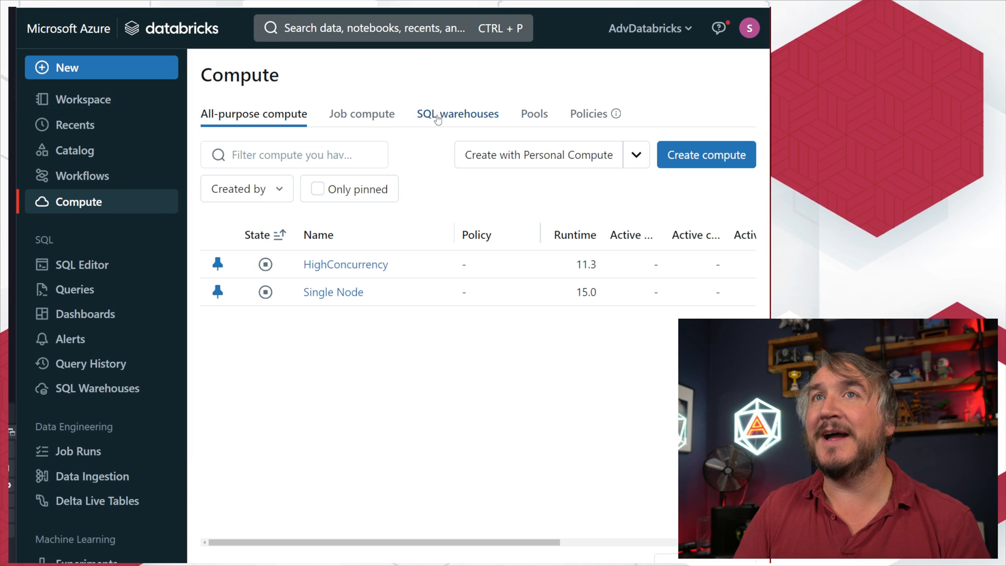
{"action": "left_click", "coordinate": [457, 114]}
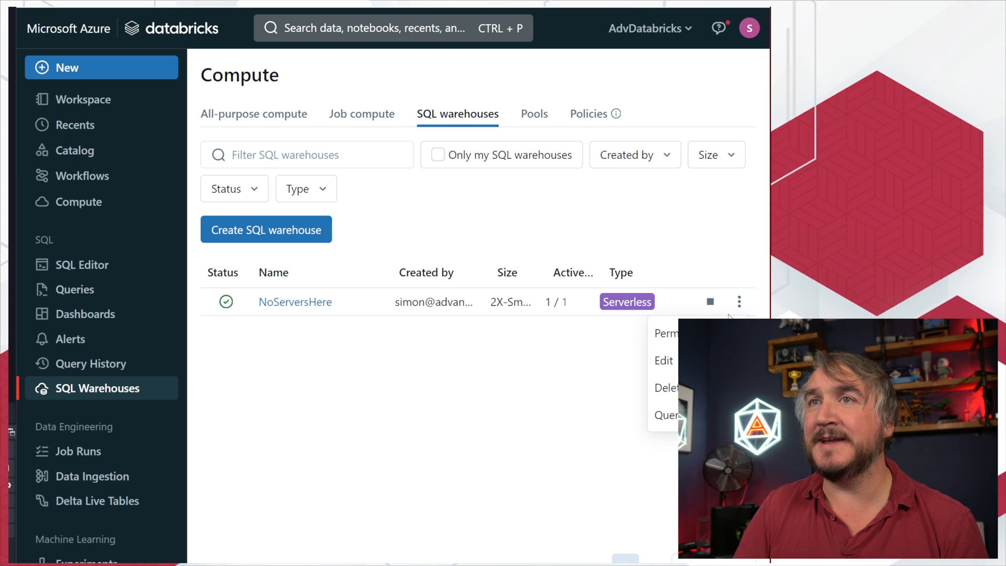
{"action": "left_click", "coordinate": [663, 360]}
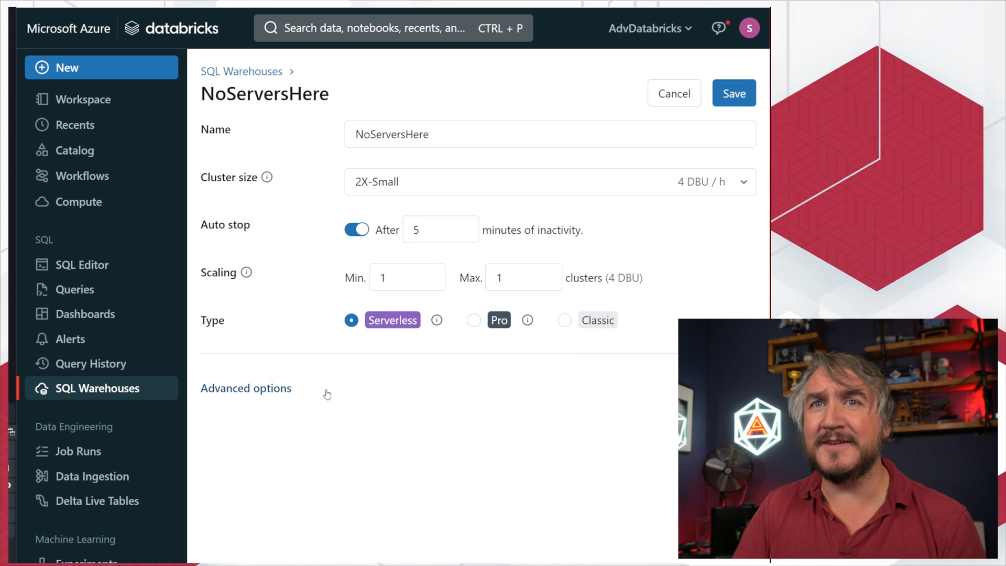
{"action": "left_click", "coordinate": [246, 387]}
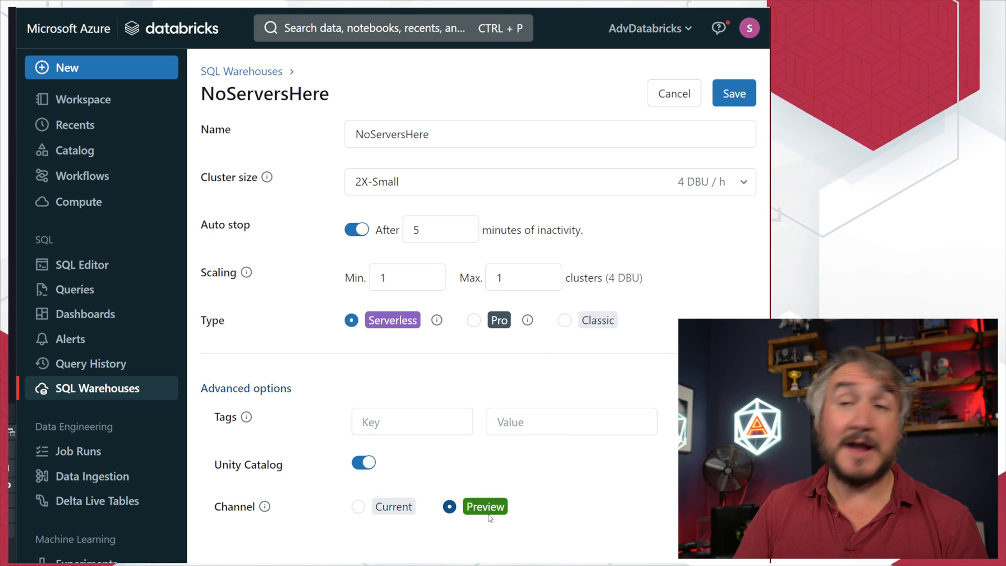
{"action": "left_click", "coordinate": [733, 93]}
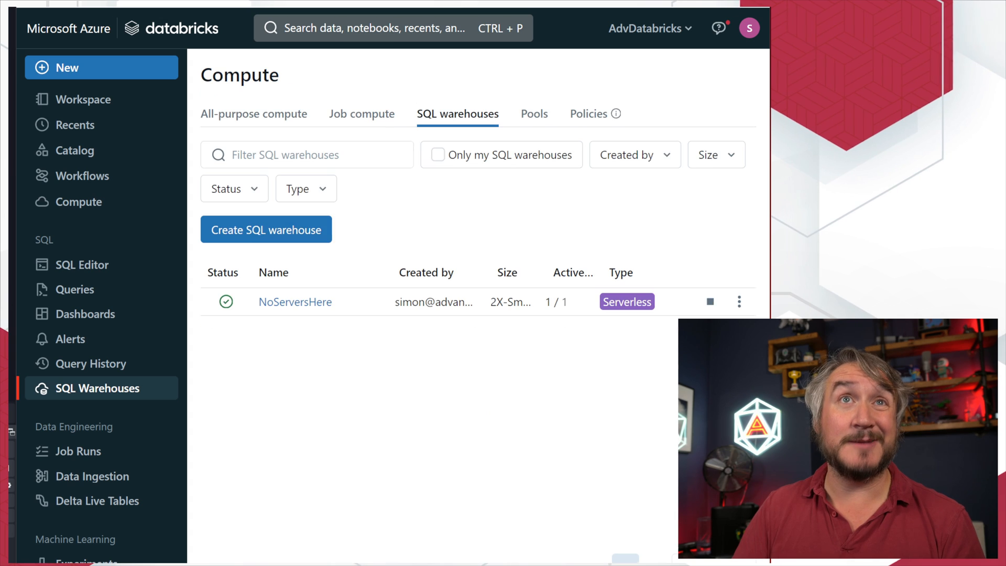
{"action": "left_click", "coordinate": [79, 202]}
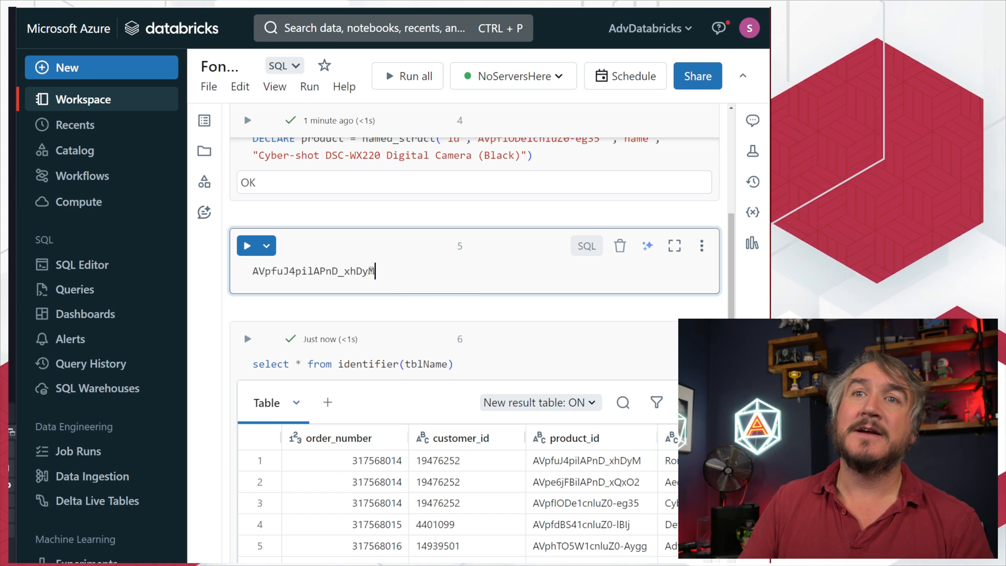
Move the product id into the query as where 'AVpfuJ4pilAPnD_xhDyM' in (T.*)
{"action": "double_click", "coordinate": [312, 271]}
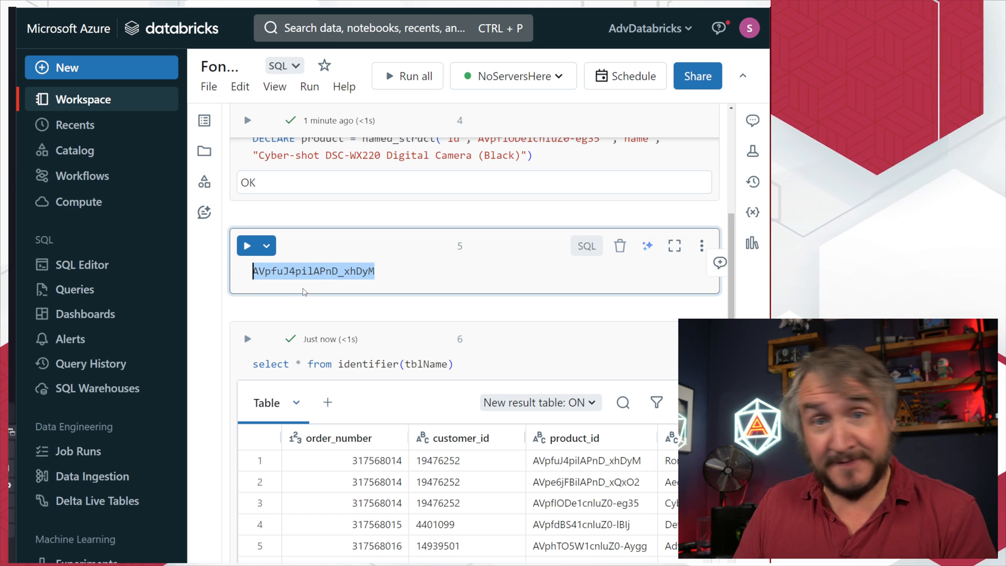
{"action": "key", "text": "Delete"}
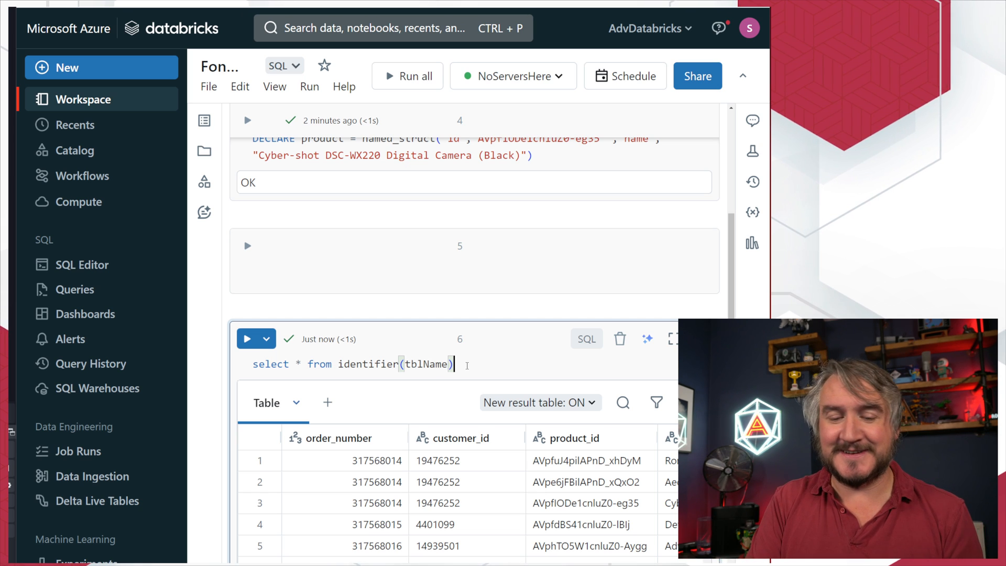
{"action": "type", "text": "where 'AVpfuJ4pilAPnD_xhDyM' in"}
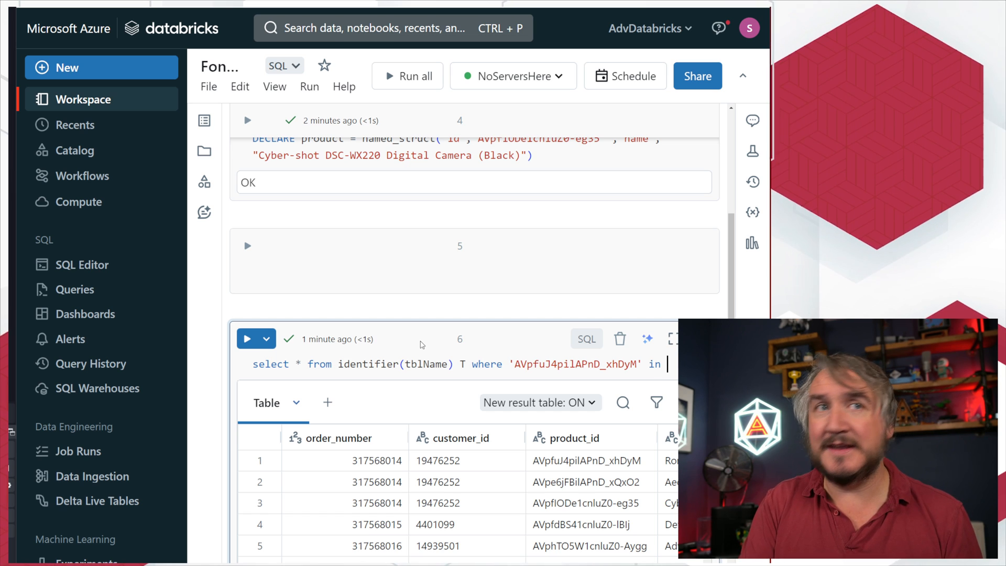
{"action": "scroll", "scroll_direction": "down", "scroll_amount": 3}
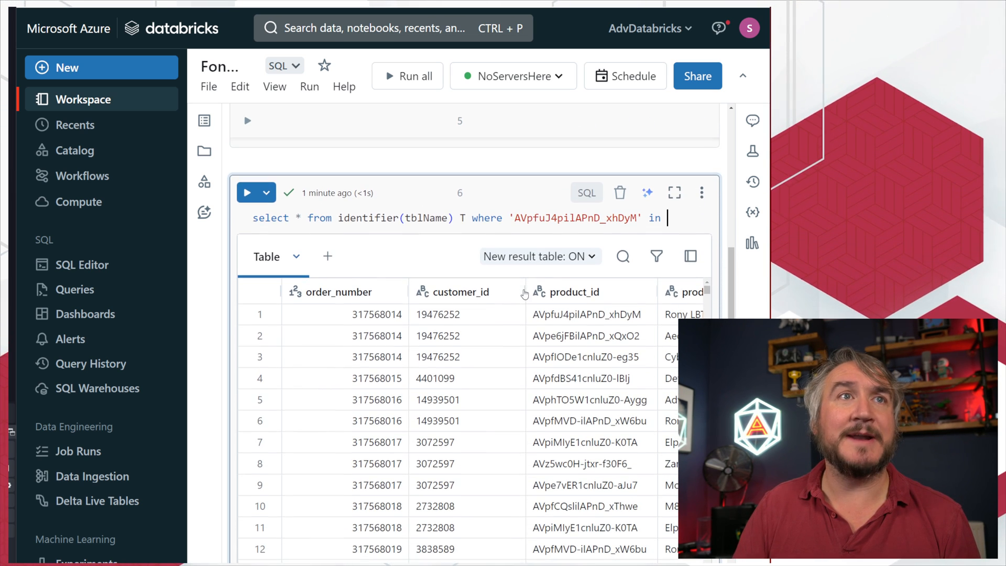
{"action": "type", "text": "()"}
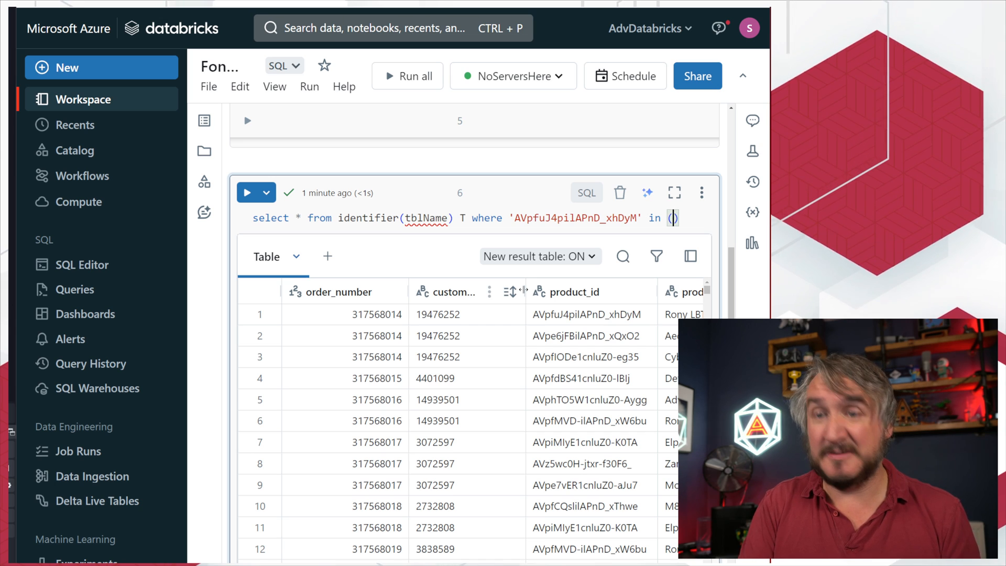
{"action": "type", "text": "T.*"}
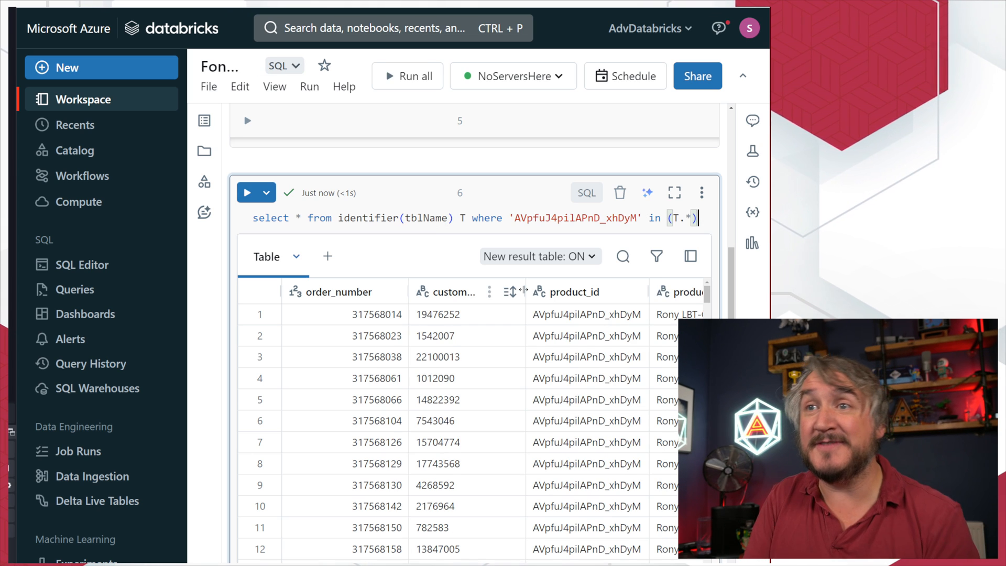
{"action": "scroll", "scroll_direction": "down", "scroll_amount": 3}
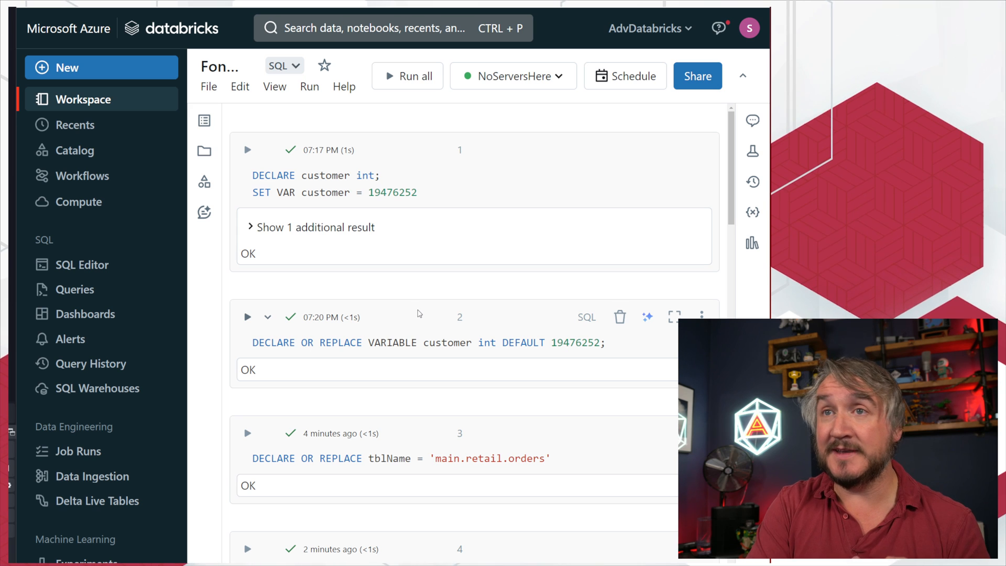
{"action": "scroll", "scroll_direction": "down", "scroll_amount": 3}
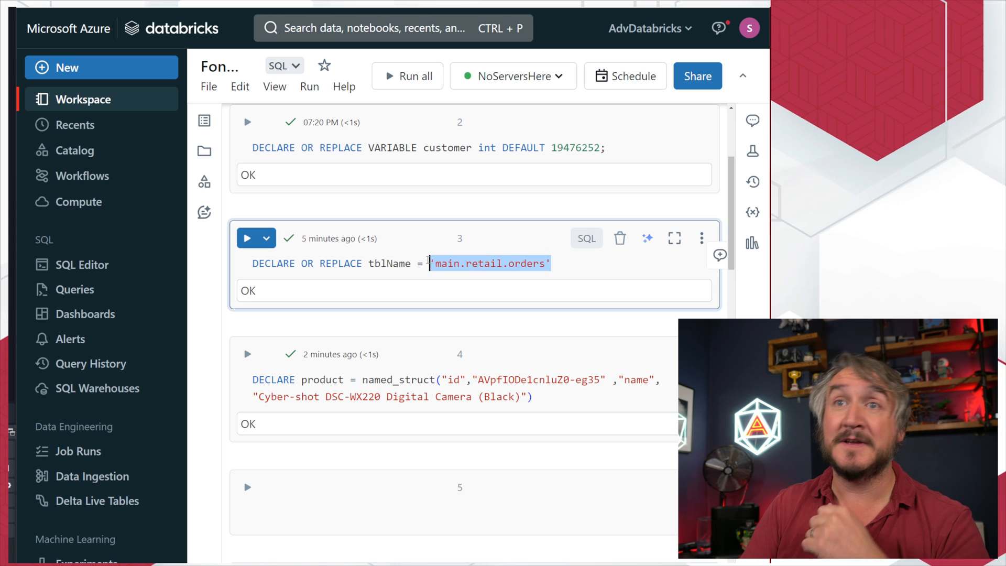
{"action": "scroll", "scroll_direction": "down", "scroll_amount": 3}
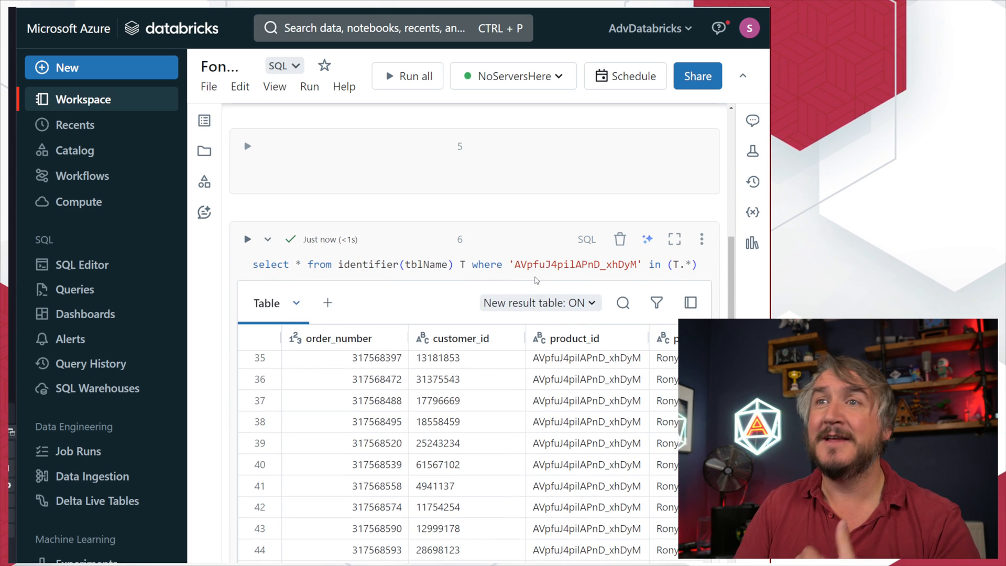
{"action": "left_click_drag", "start_coordinate": [497, 264], "coordinate": [690, 264]}
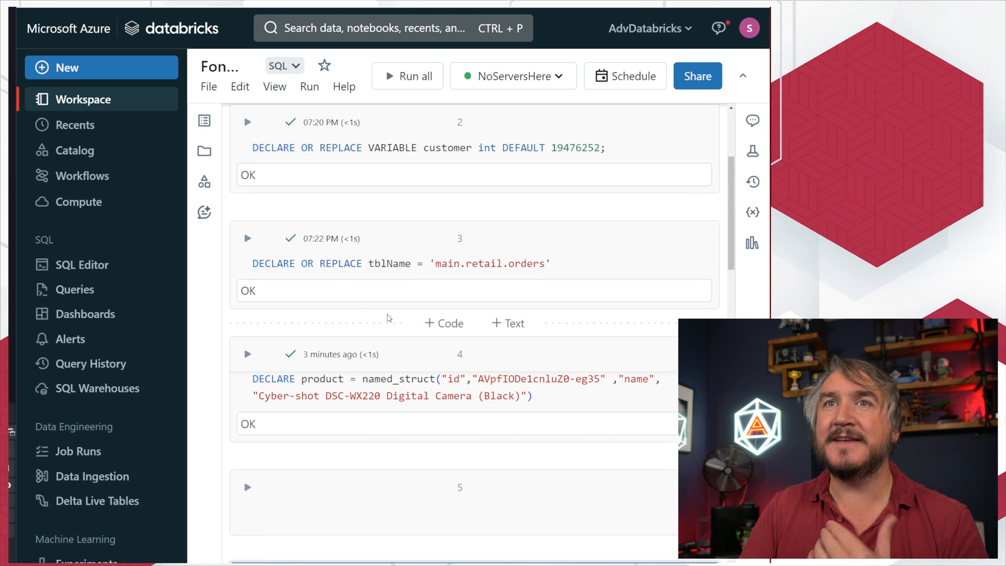
{"action": "double_click", "coordinate": [391, 246]}
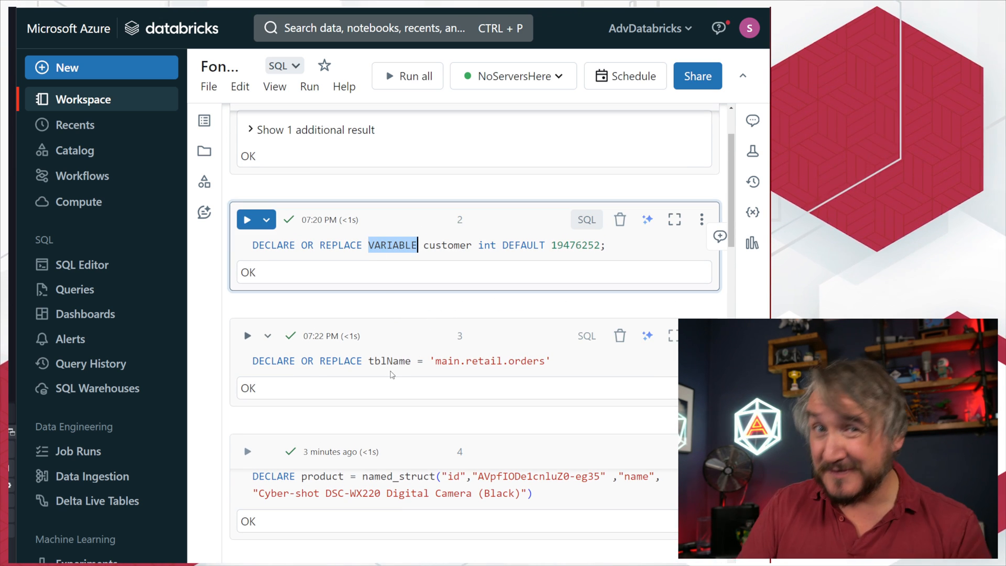
{"action": "left_click", "coordinate": [421, 360]}
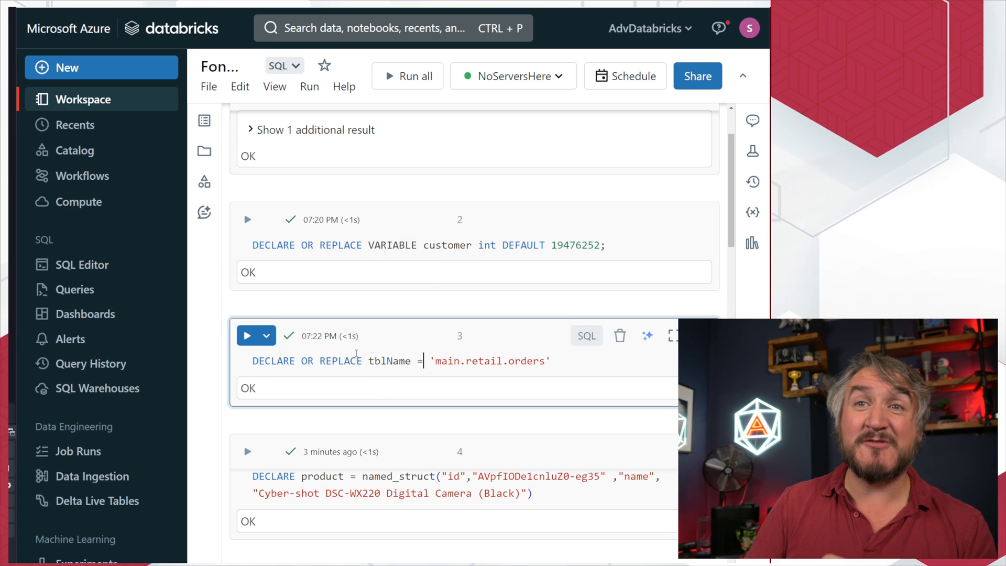
{"action": "double_click", "coordinate": [332, 361]}
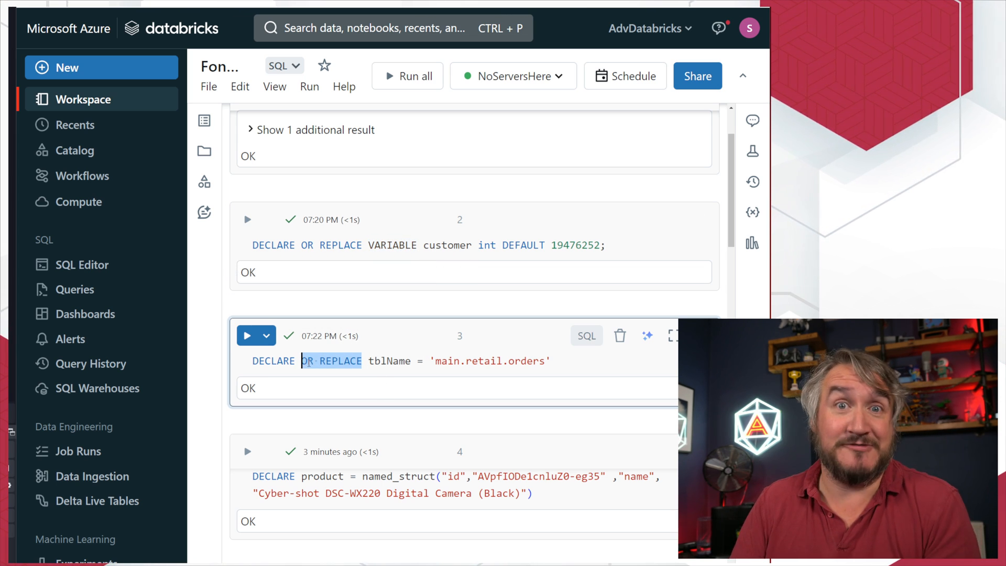
{"action": "mouse_move", "coordinate": [316, 383]}
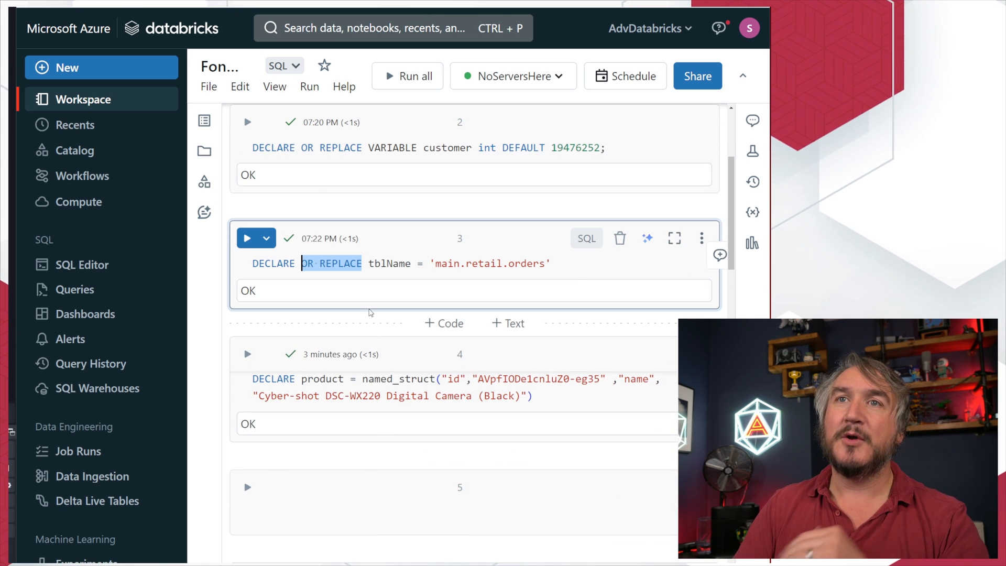
{"action": "mouse_move", "coordinate": [380, 329]}
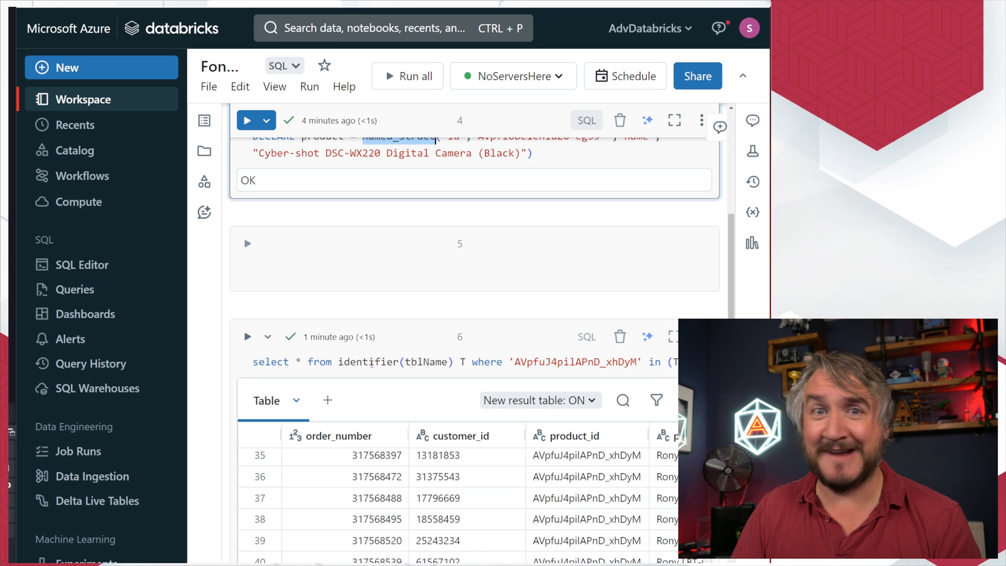
{"action": "double_click", "coordinate": [371, 362]}
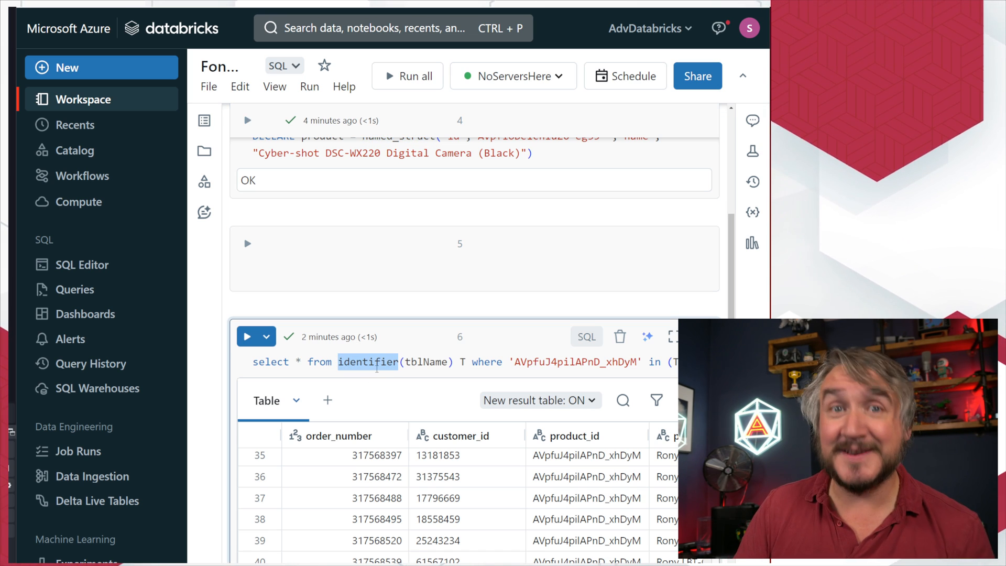